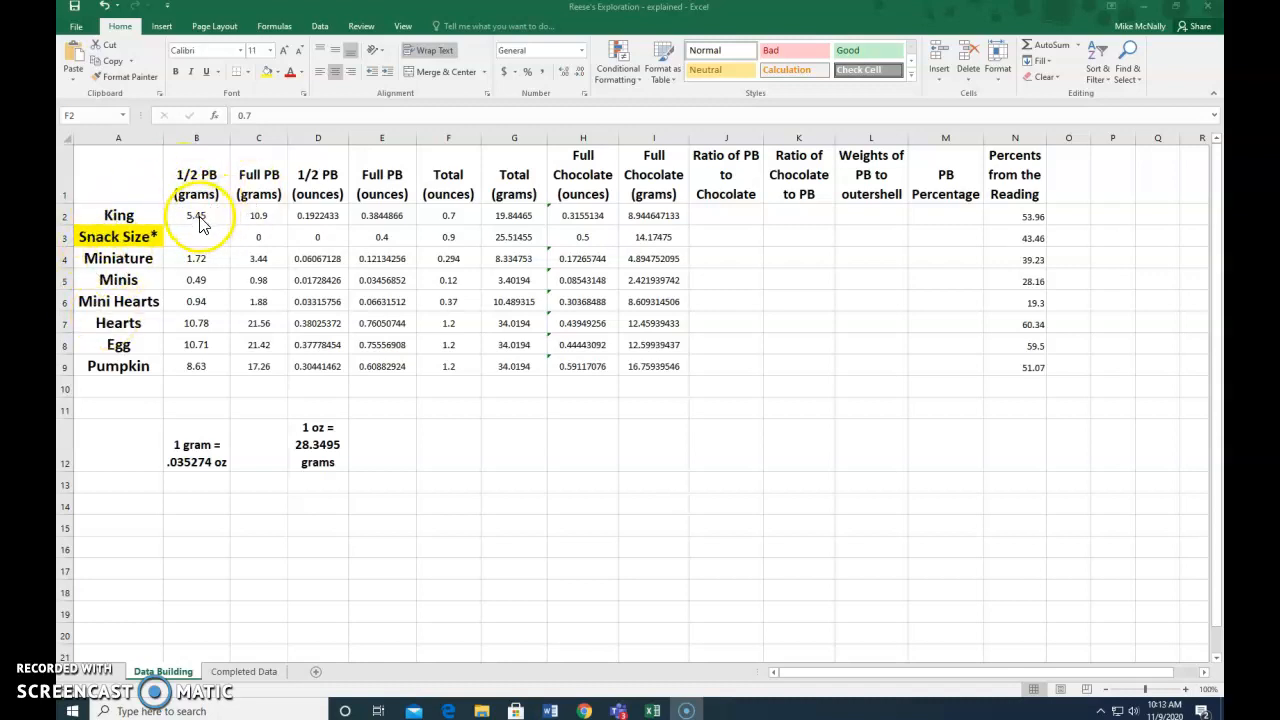
mouse_move(186, 388)
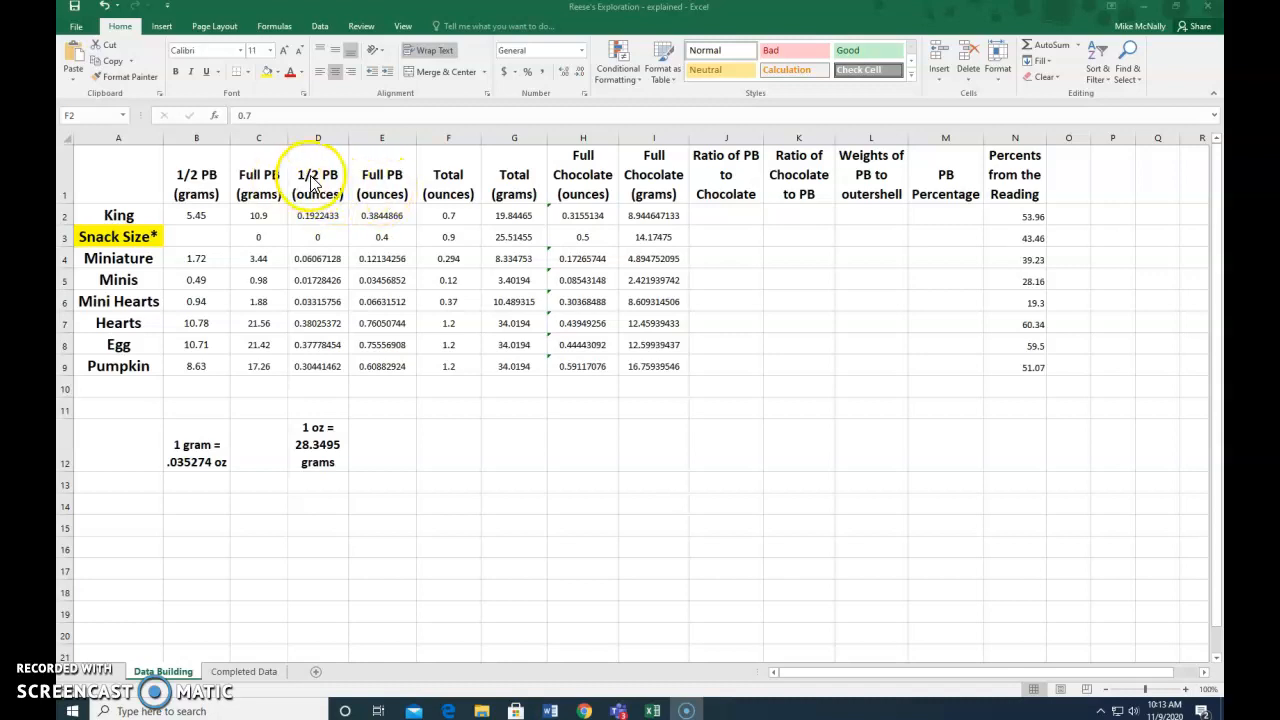
mouse_move(355, 180)
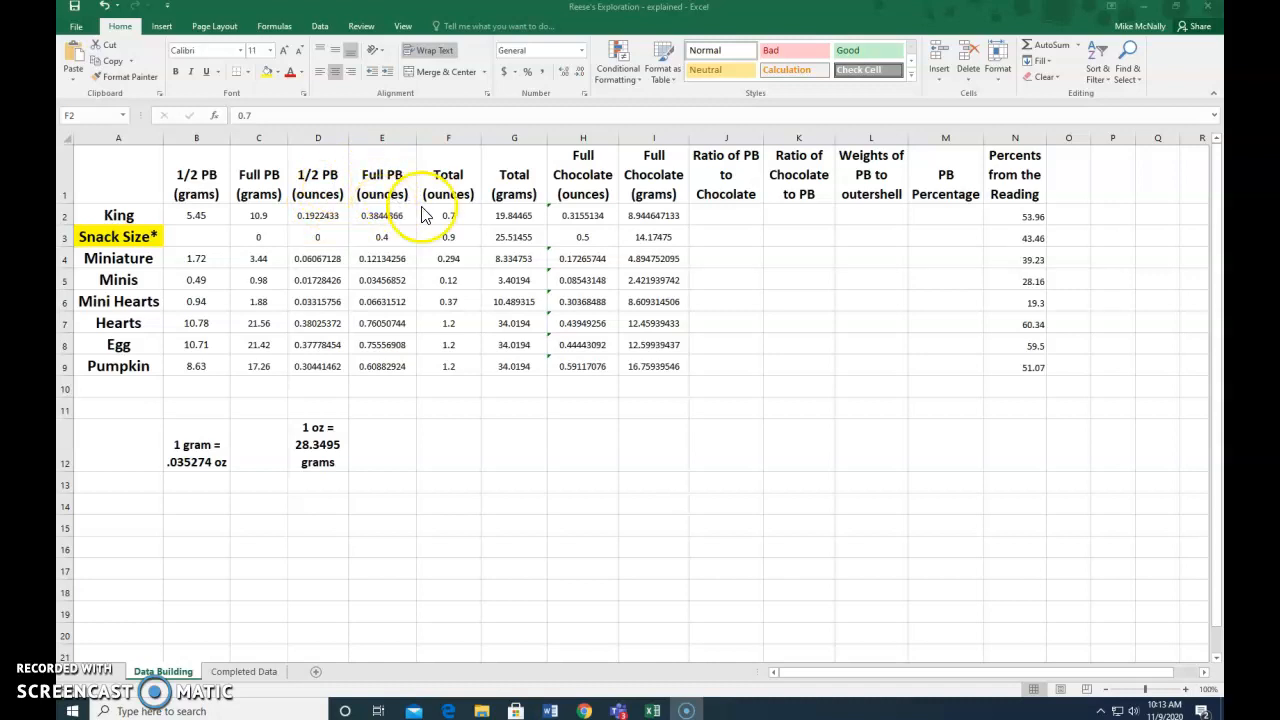
mouse_move(388, 205)
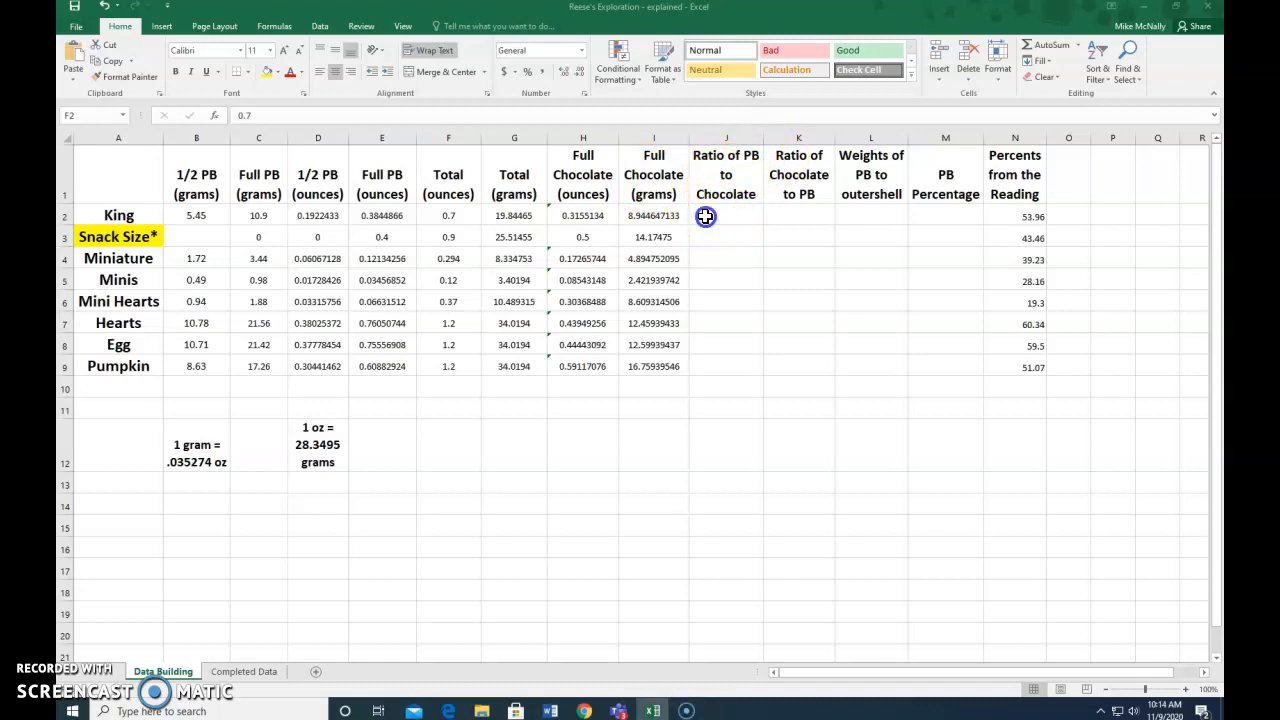
Enter =E2/H2 in J2, giving King's PB-to-chocolate ratio of about 1.22
left_click(725, 215)
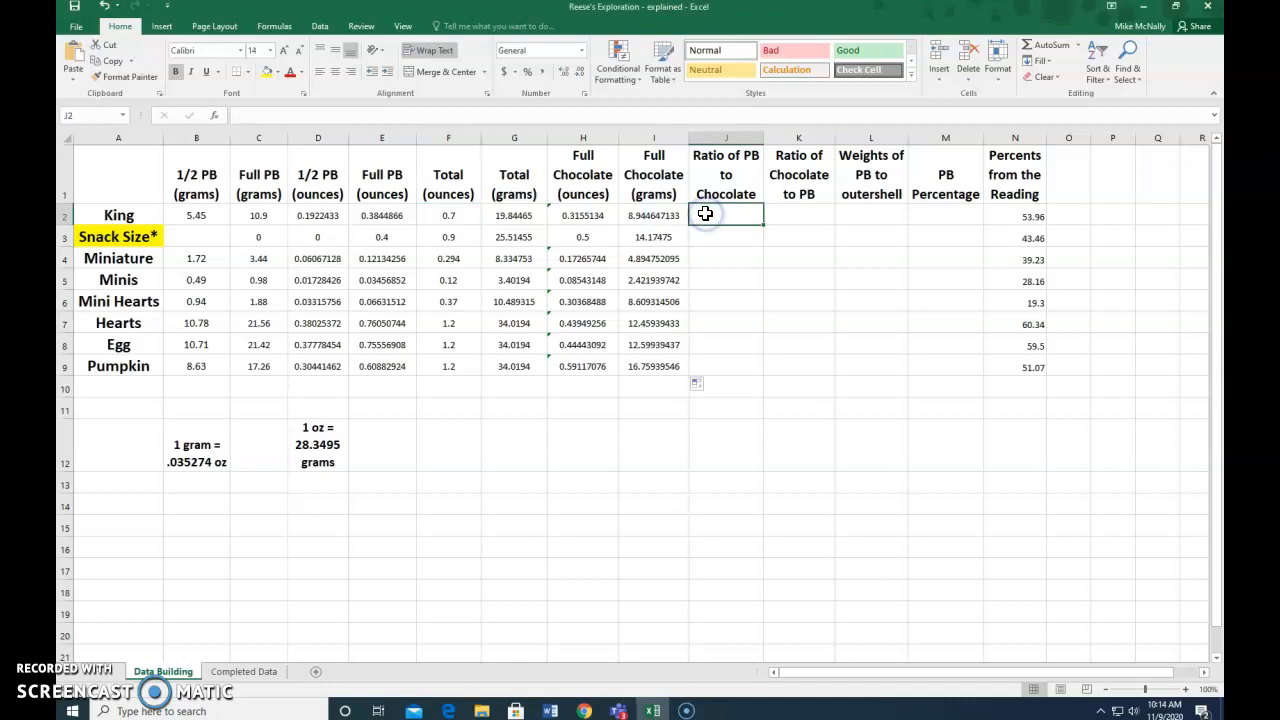
type("=")
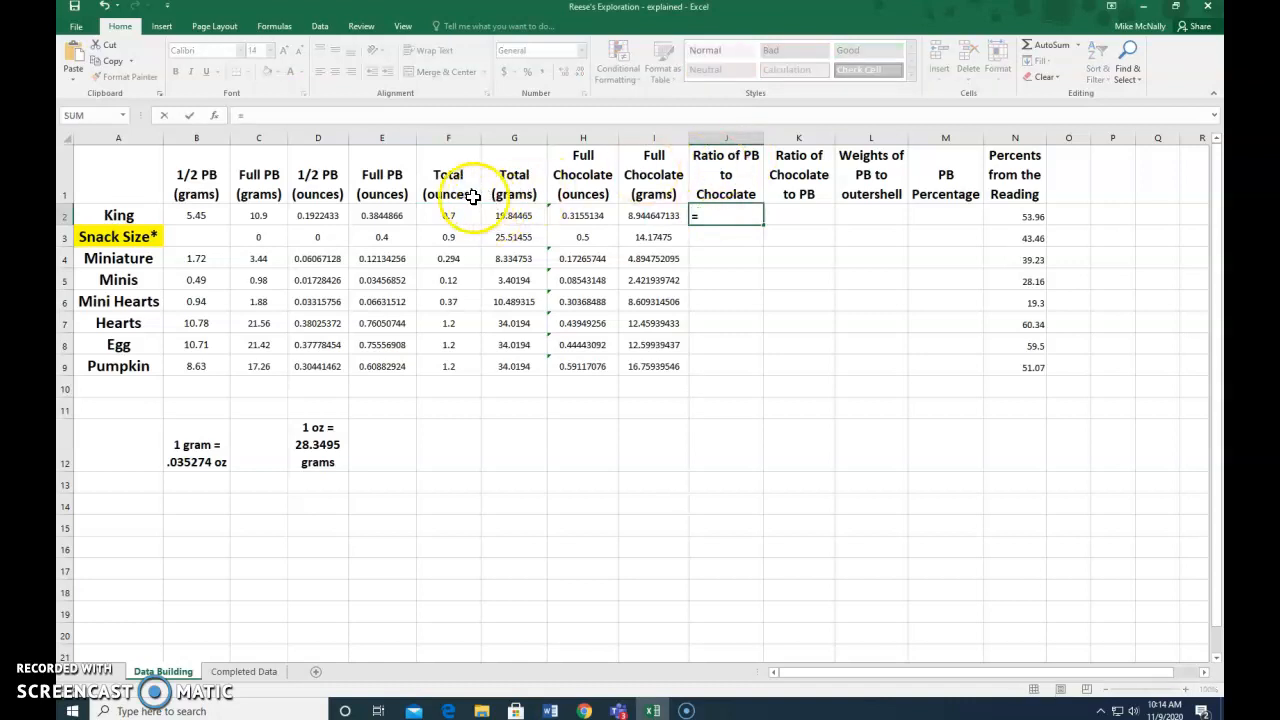
mouse_move(583, 170)
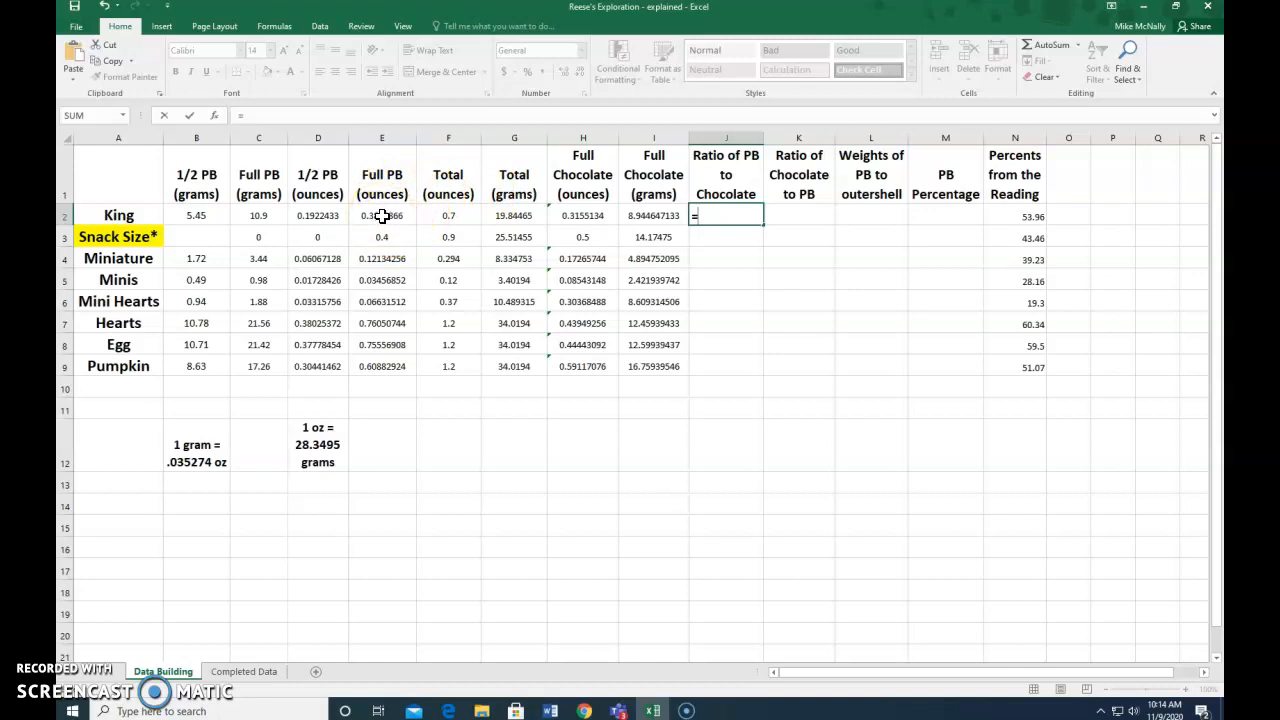
left_click(382, 215)
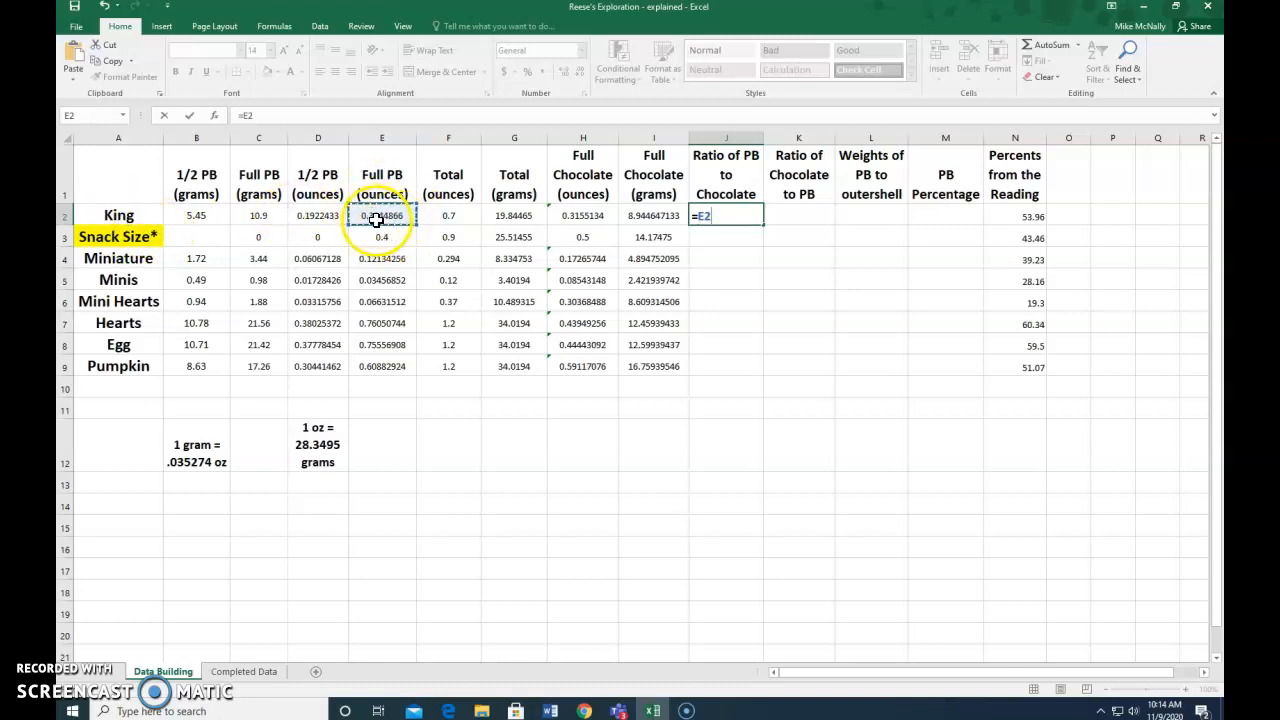
mouse_move(405, 168)
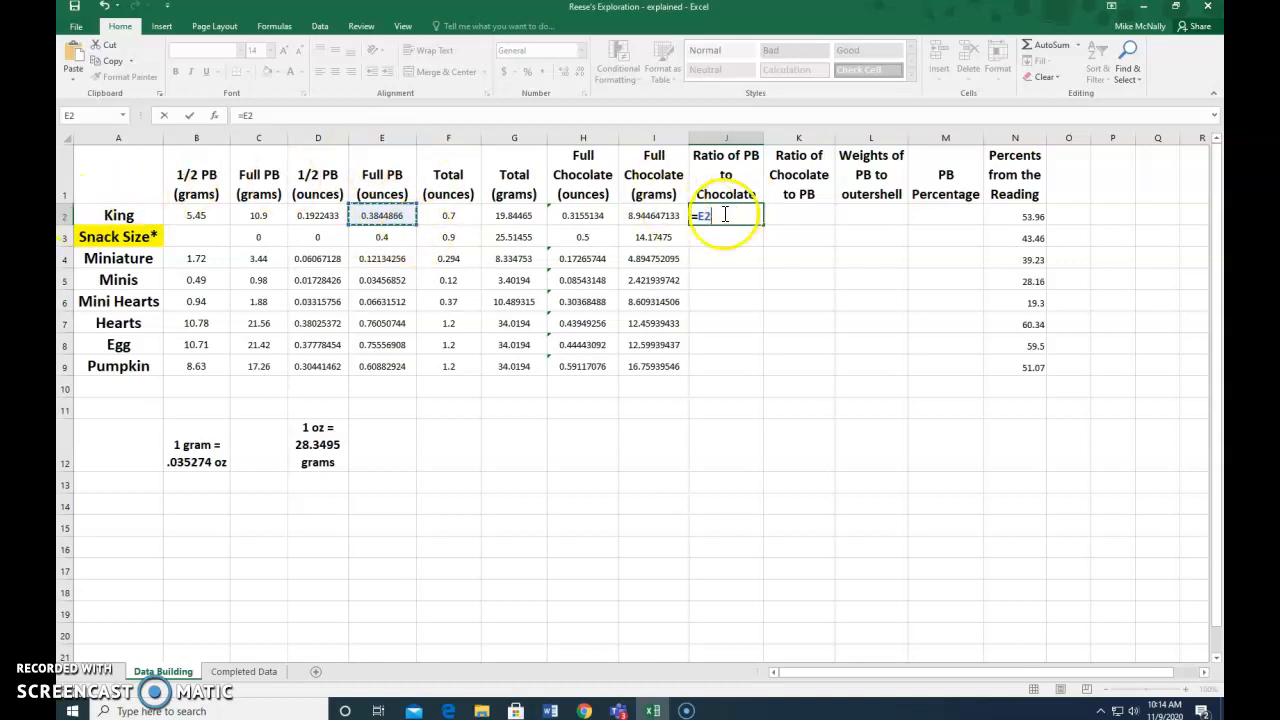
type("/")
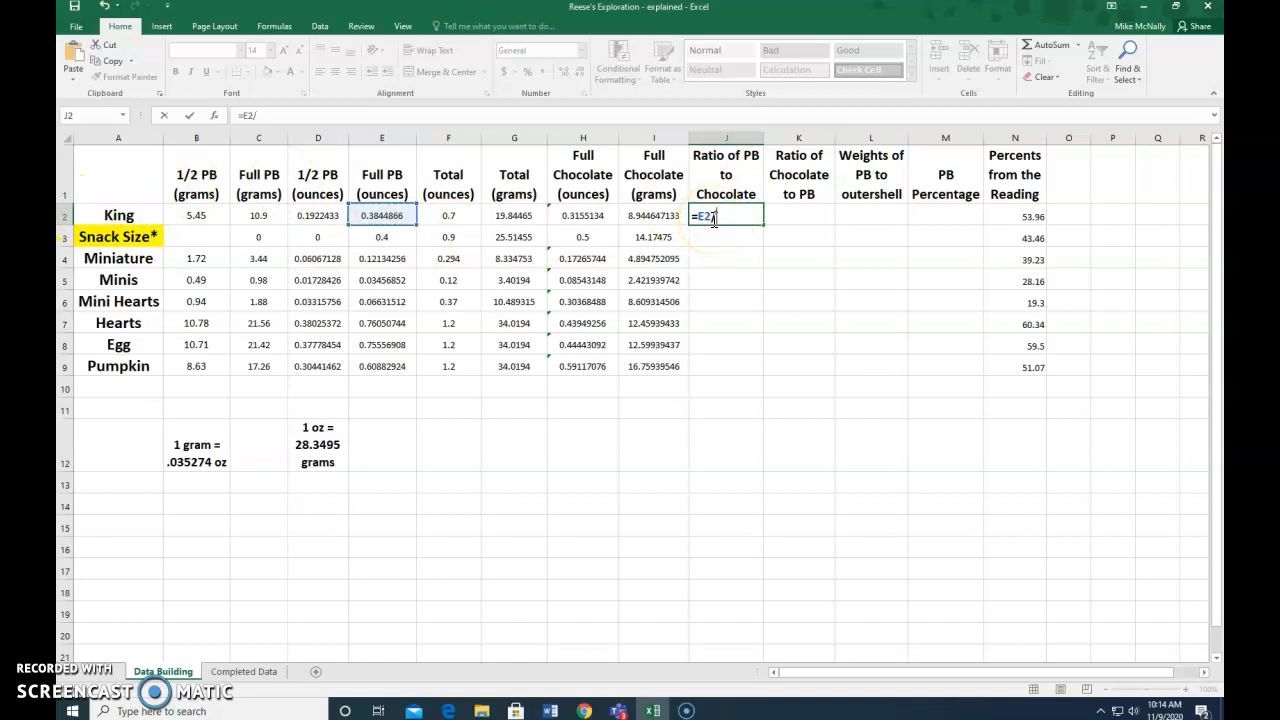
mouse_move(770, 228)
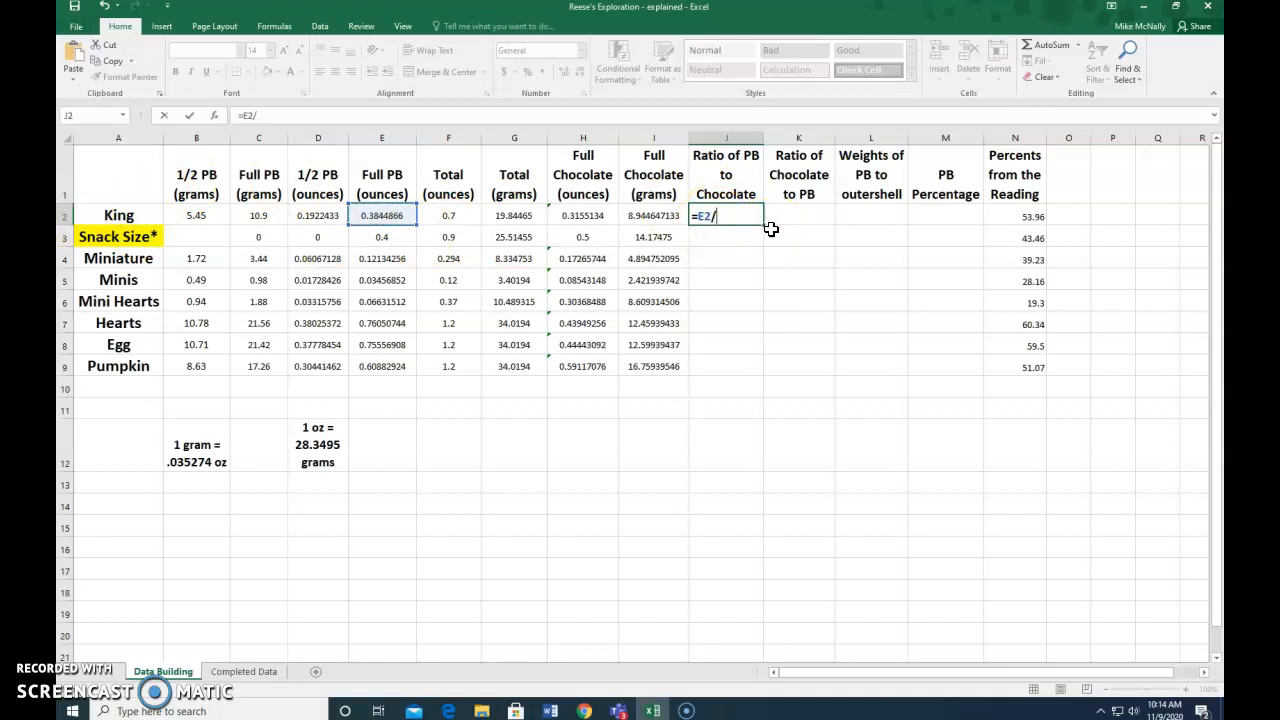
mouse_move(753, 233)
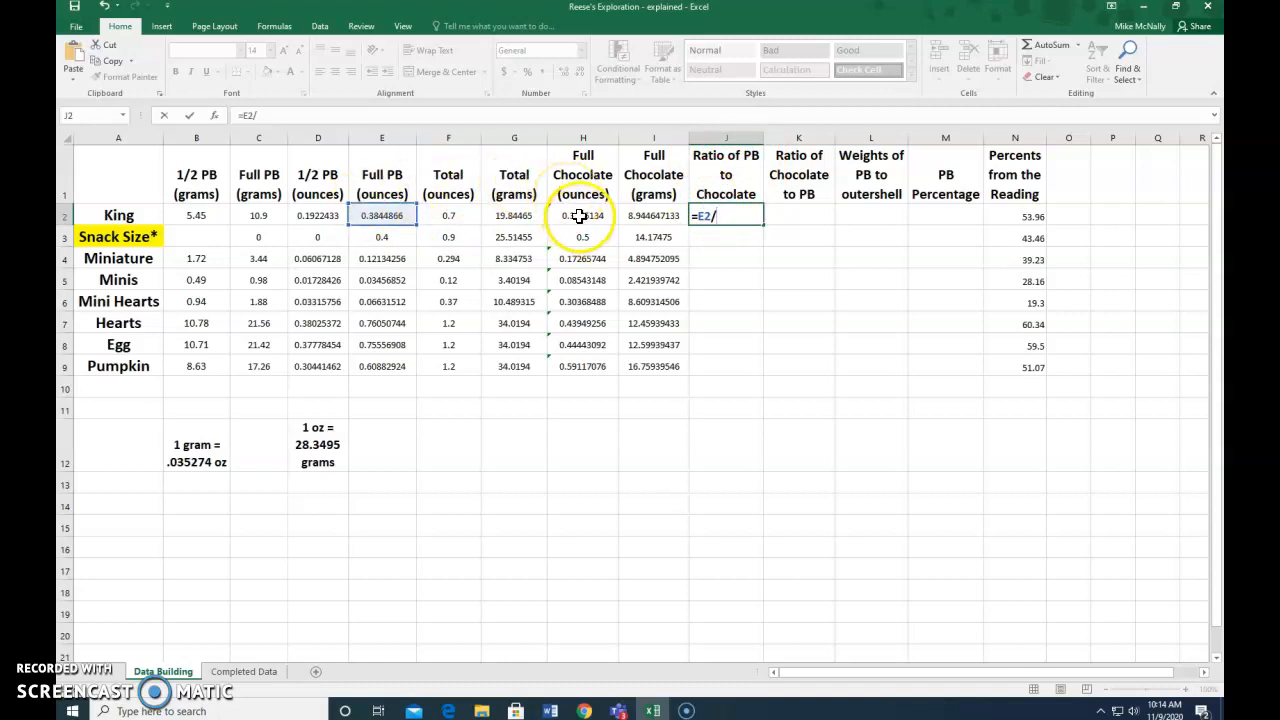
left_click(583, 215)
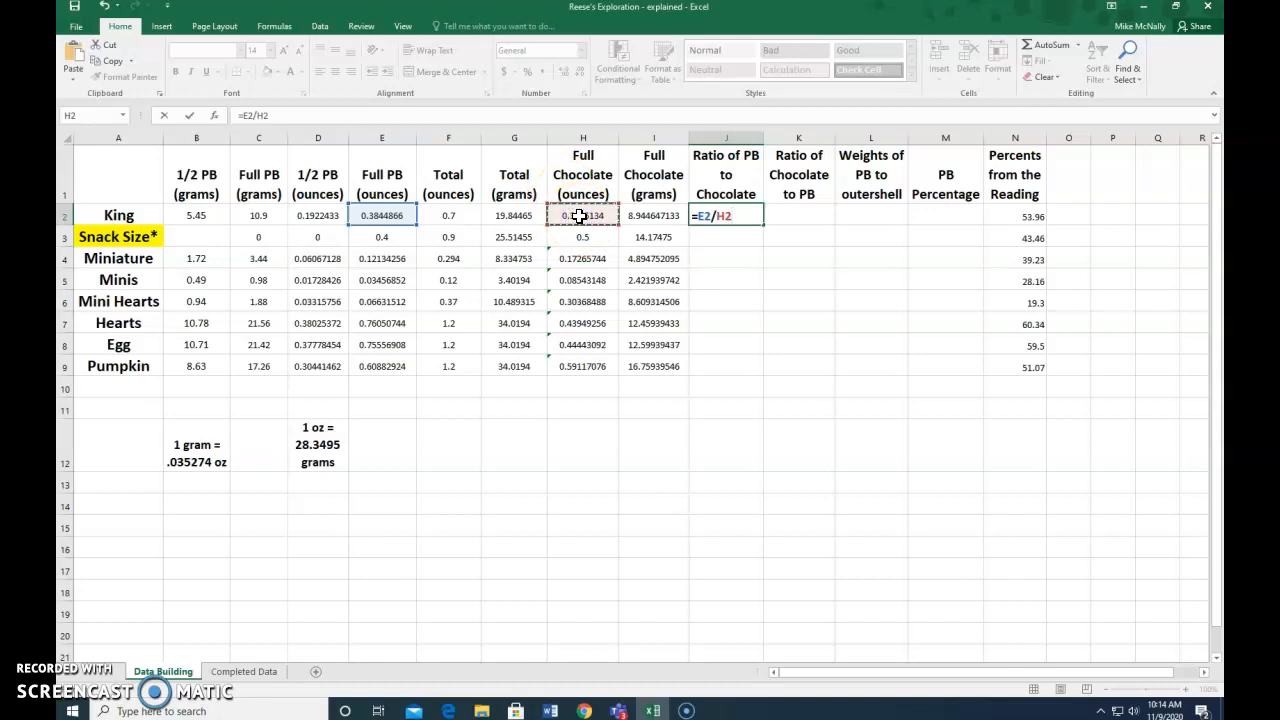
key("Return")
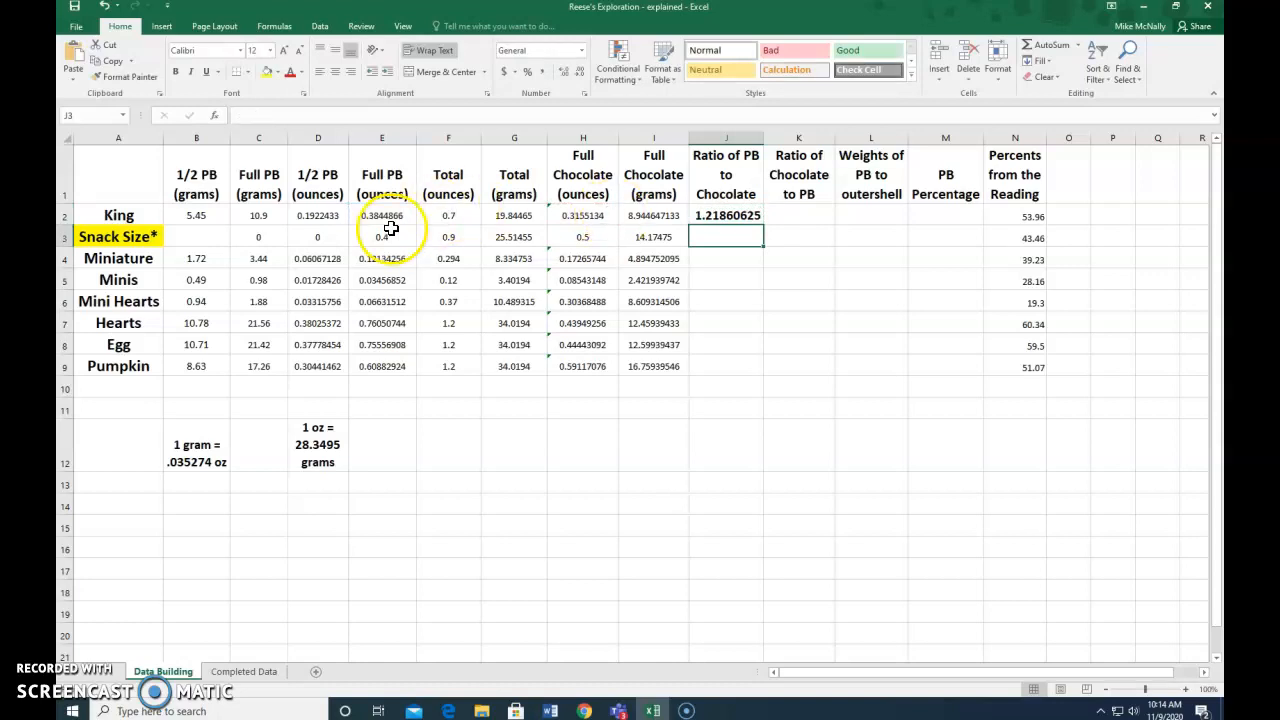
mouse_move(514, 183)
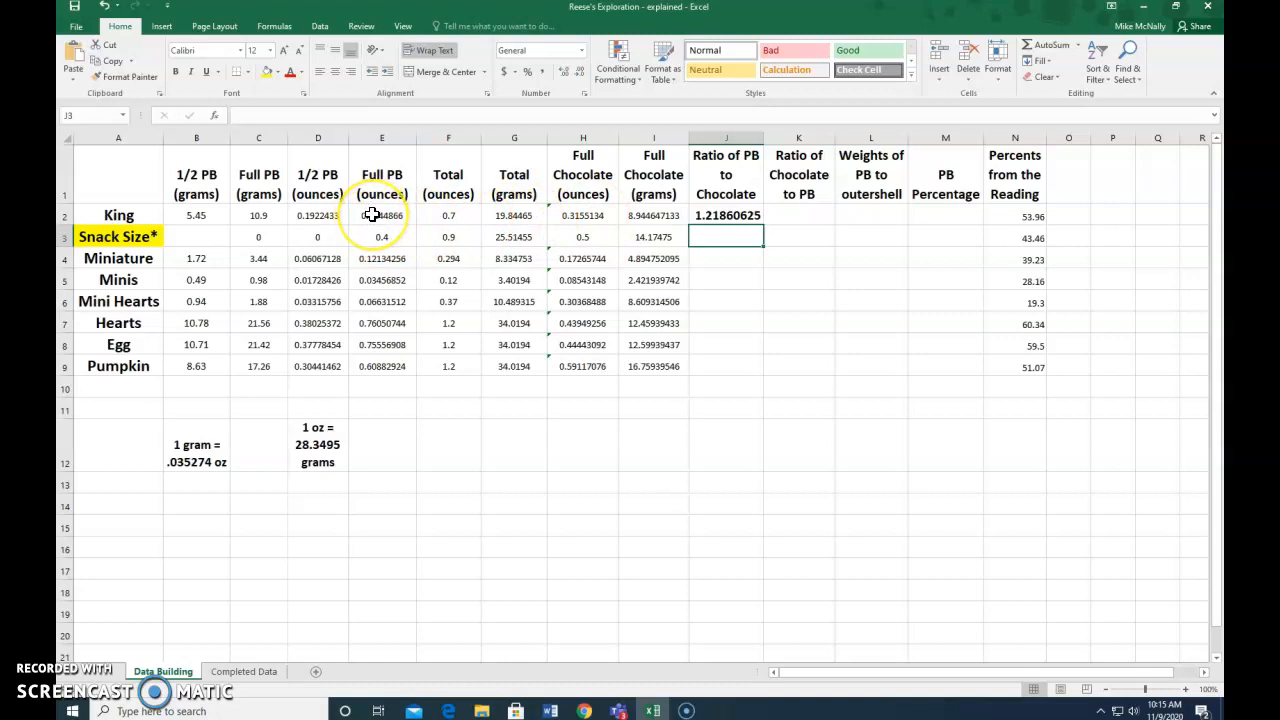
mouse_move(570, 215)
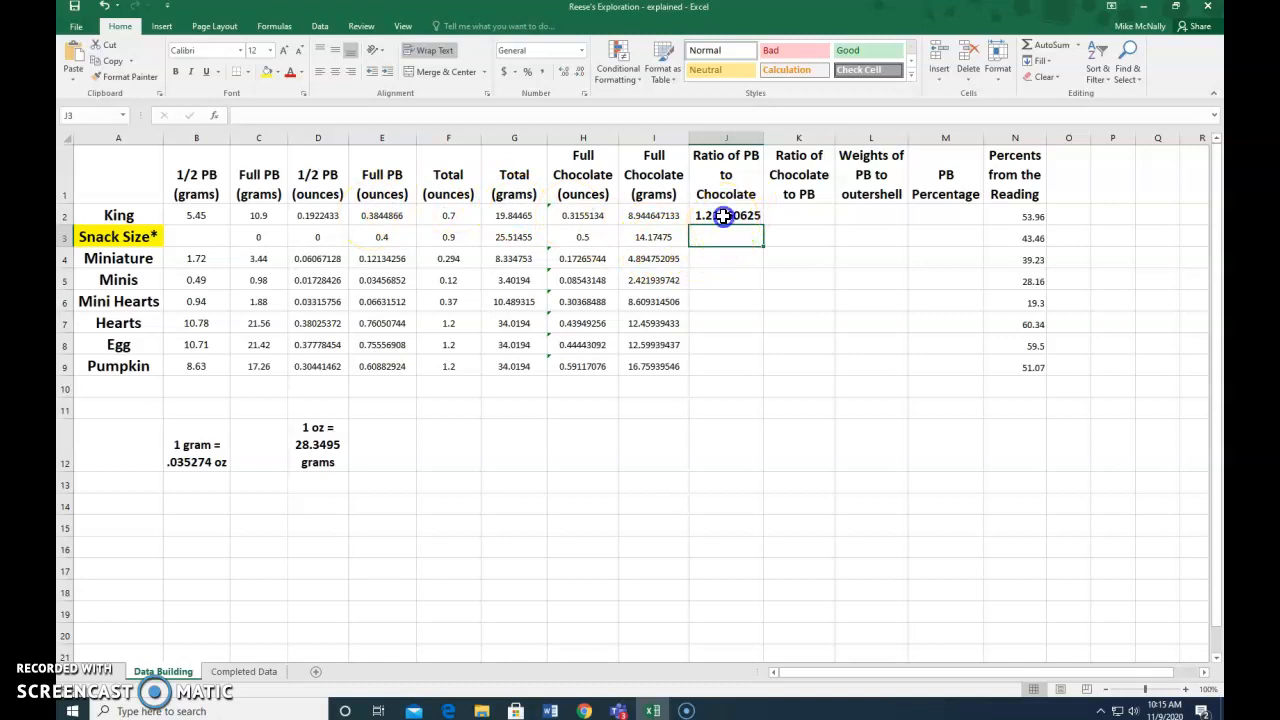
Copy the J2 ratio formula down through J9, covering King to Pumpkin
left_click(726, 215)
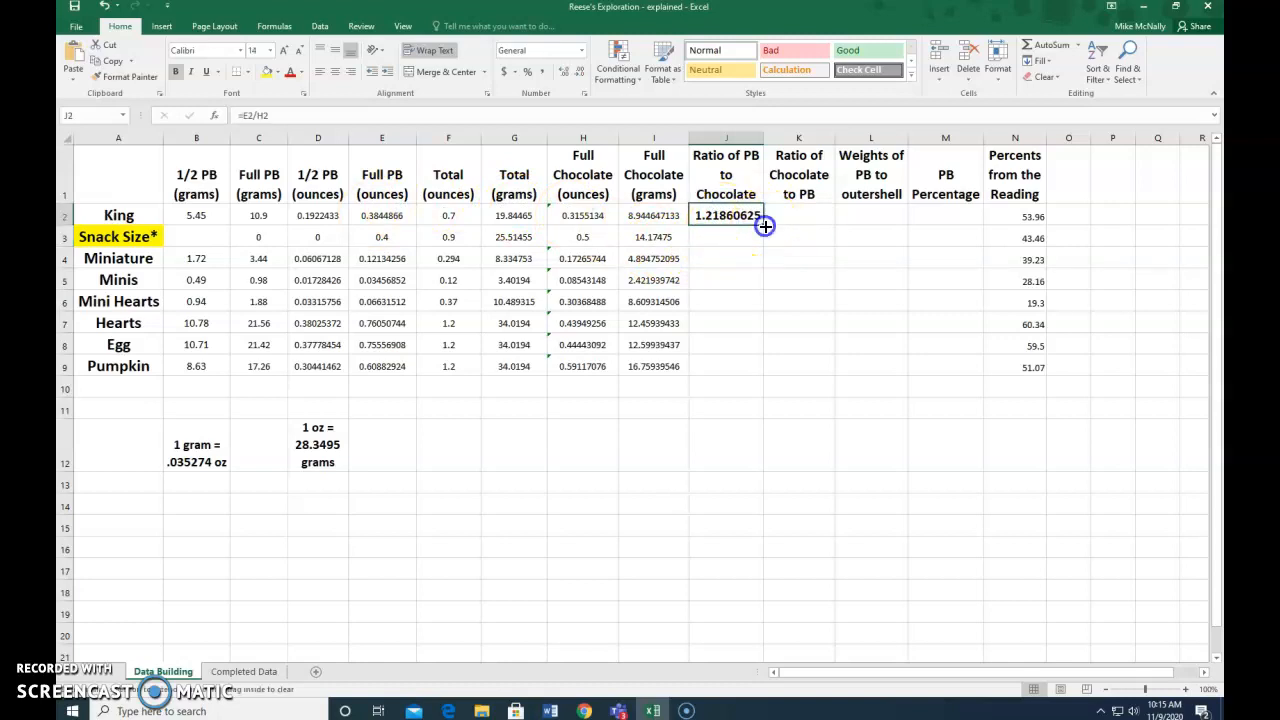
left_click_drag(726, 215, 760, 378)
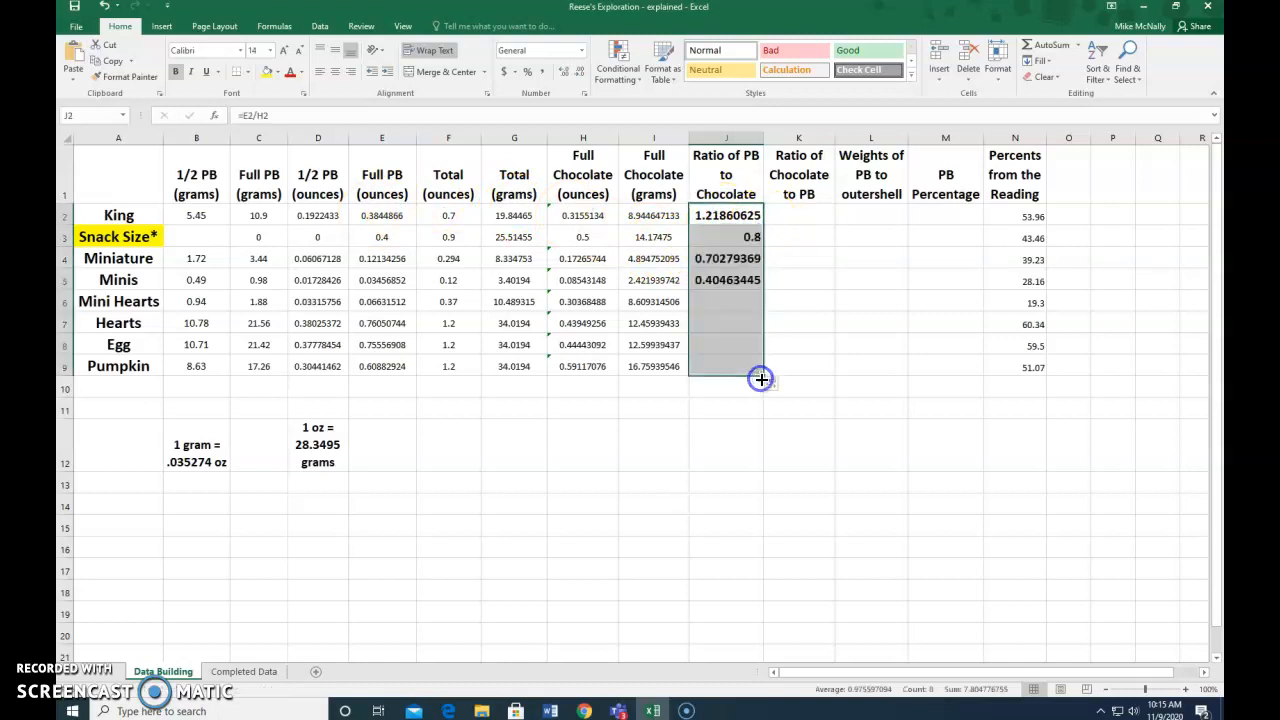
left_click_drag(761, 279, 761, 378)
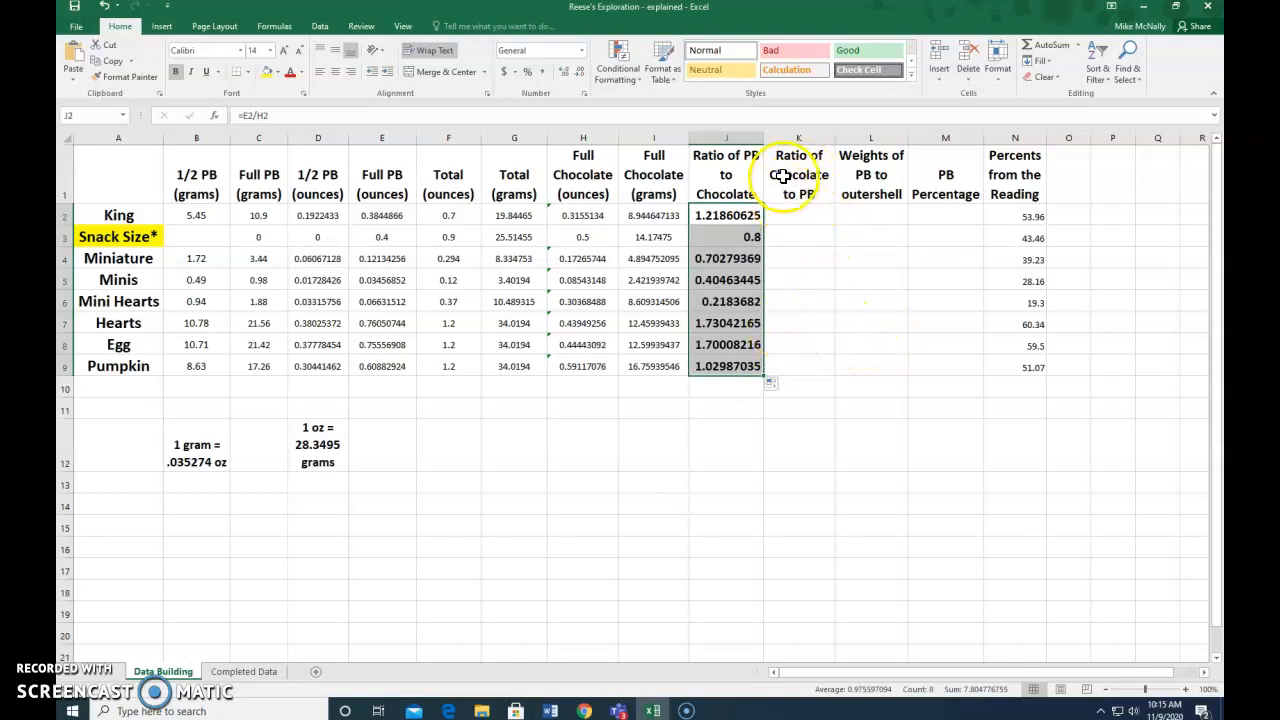
left_click(798, 174)
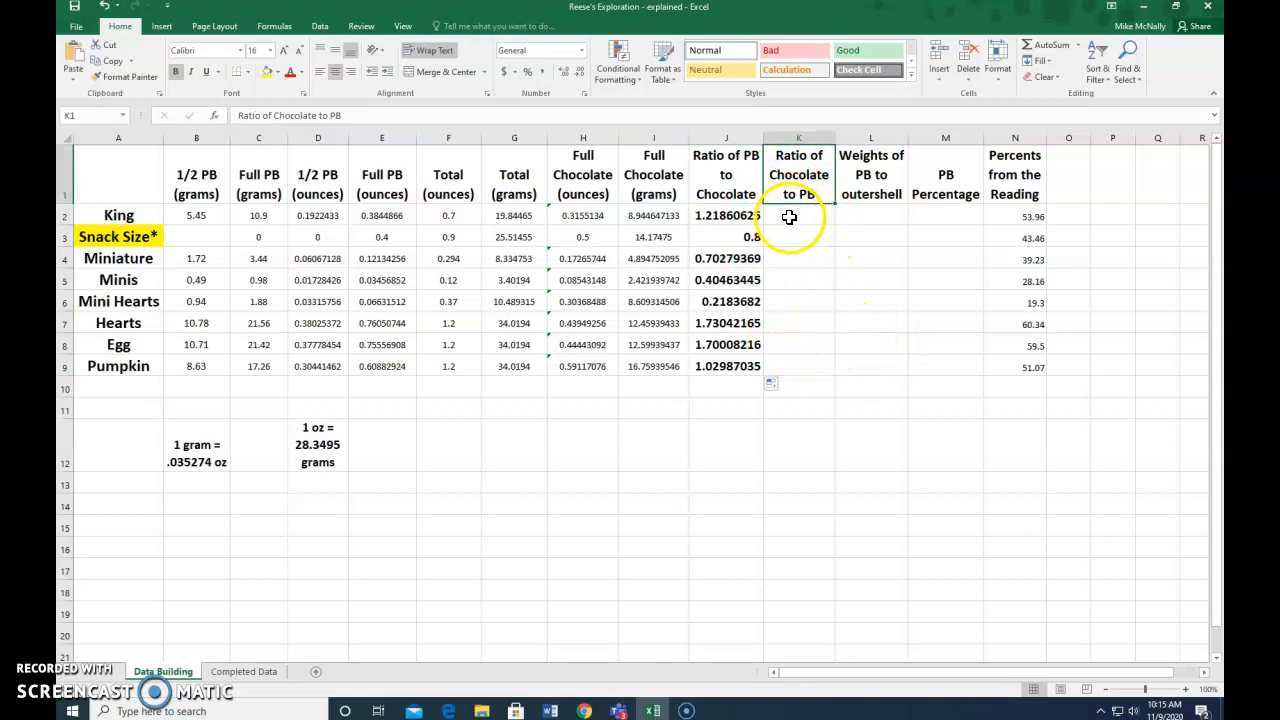
left_click(798, 215)
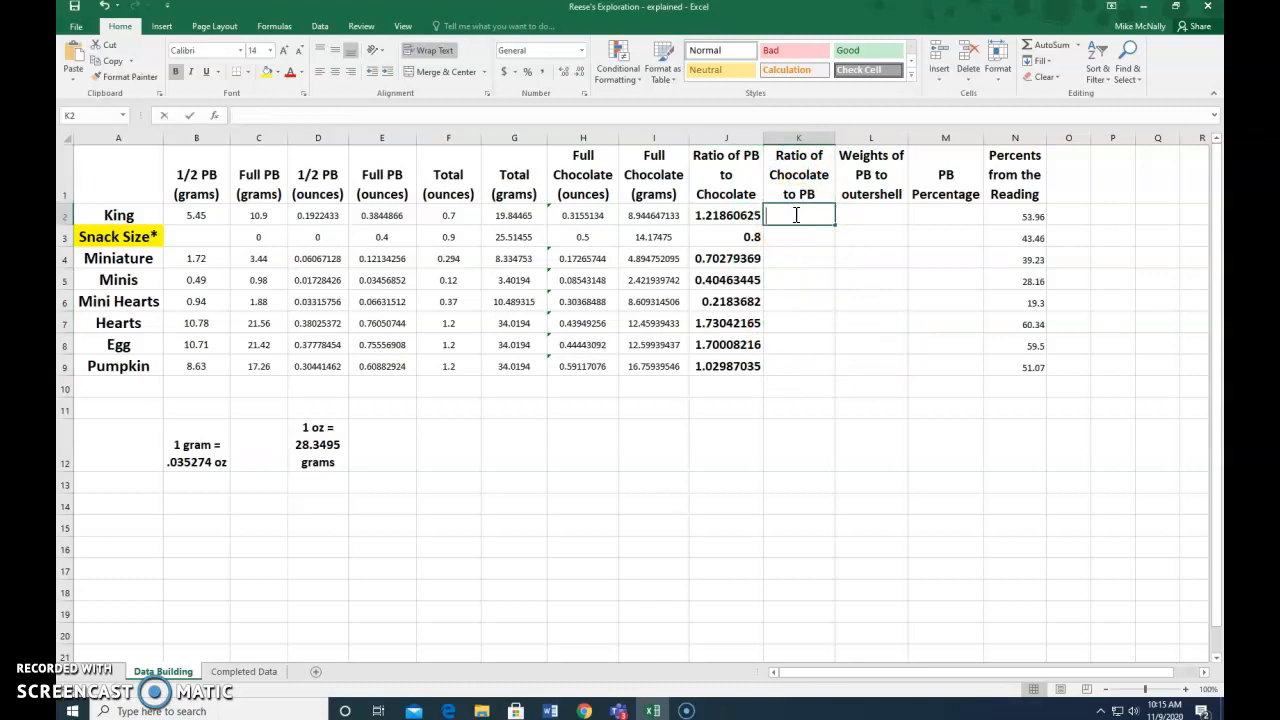
type("=")
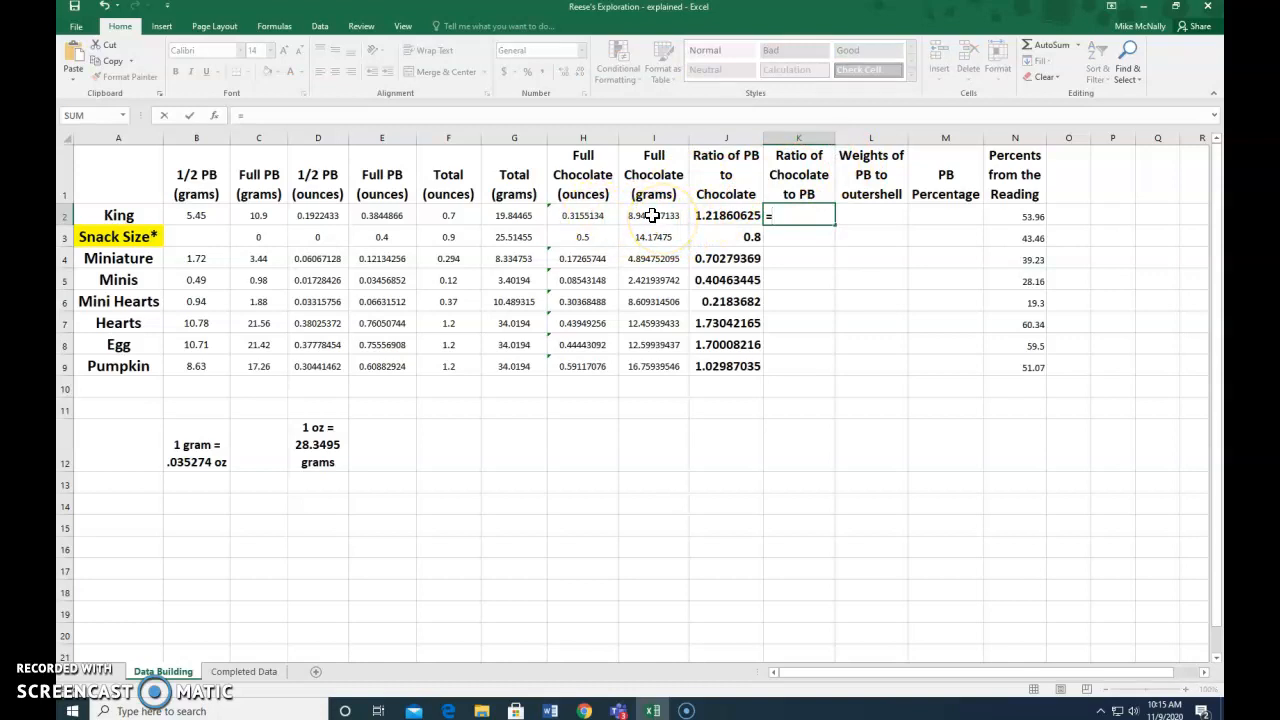
left_click(653, 215)
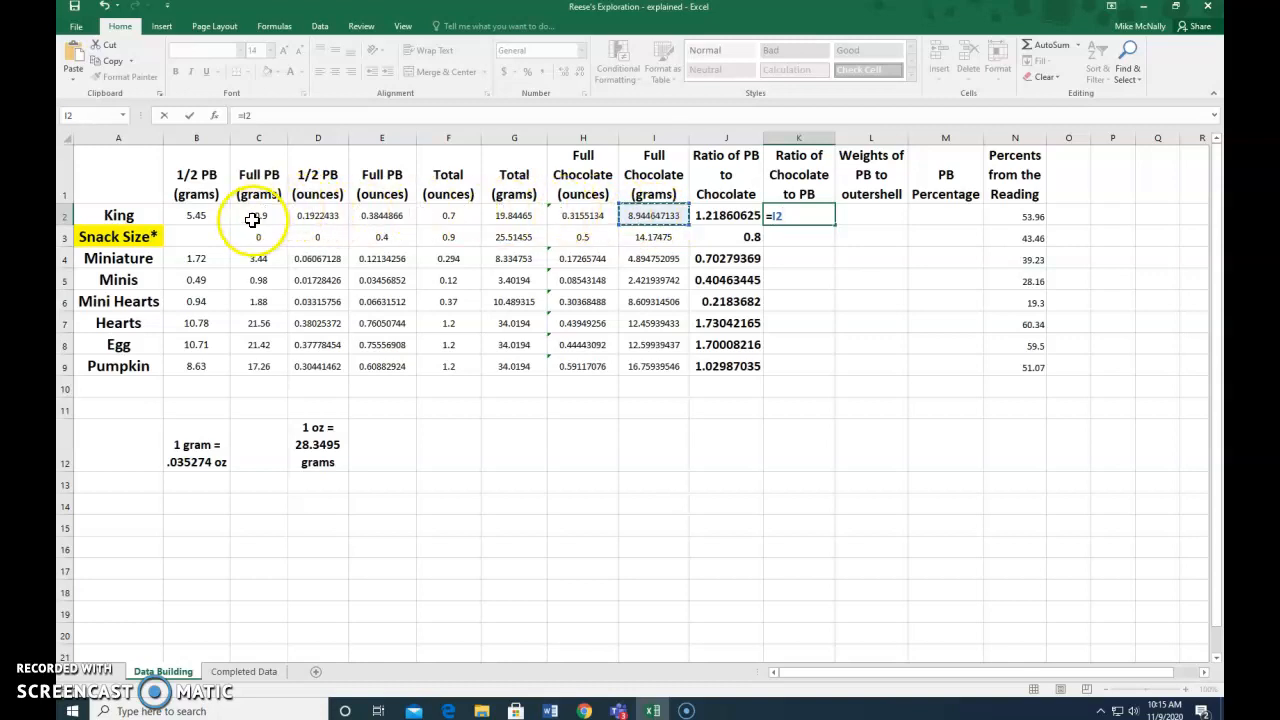
left_click(258, 215)
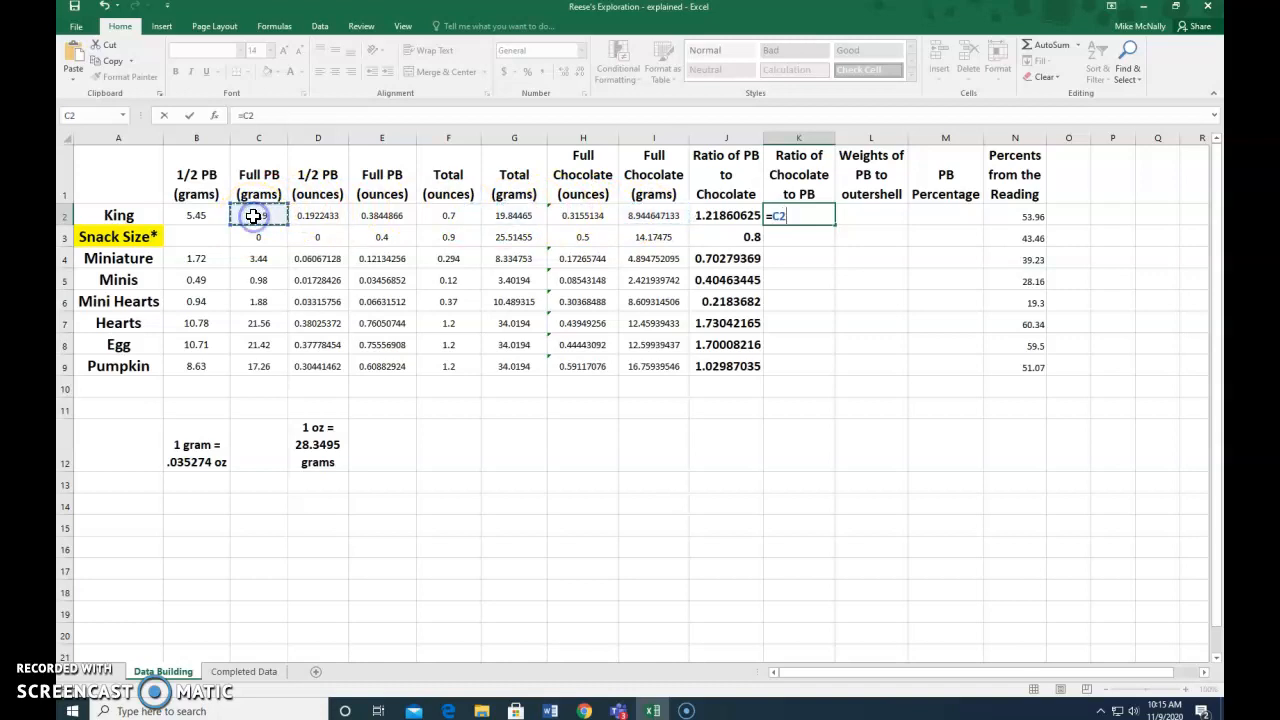
left_click(258, 215)
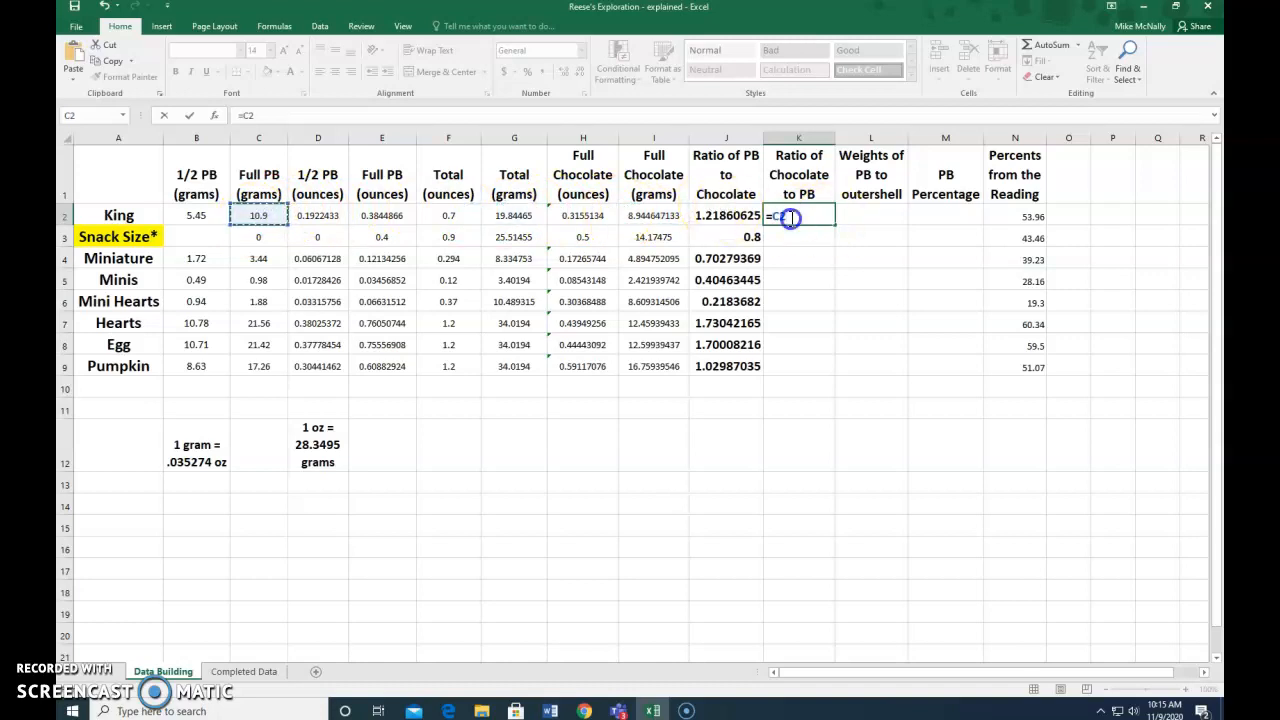
type("/")
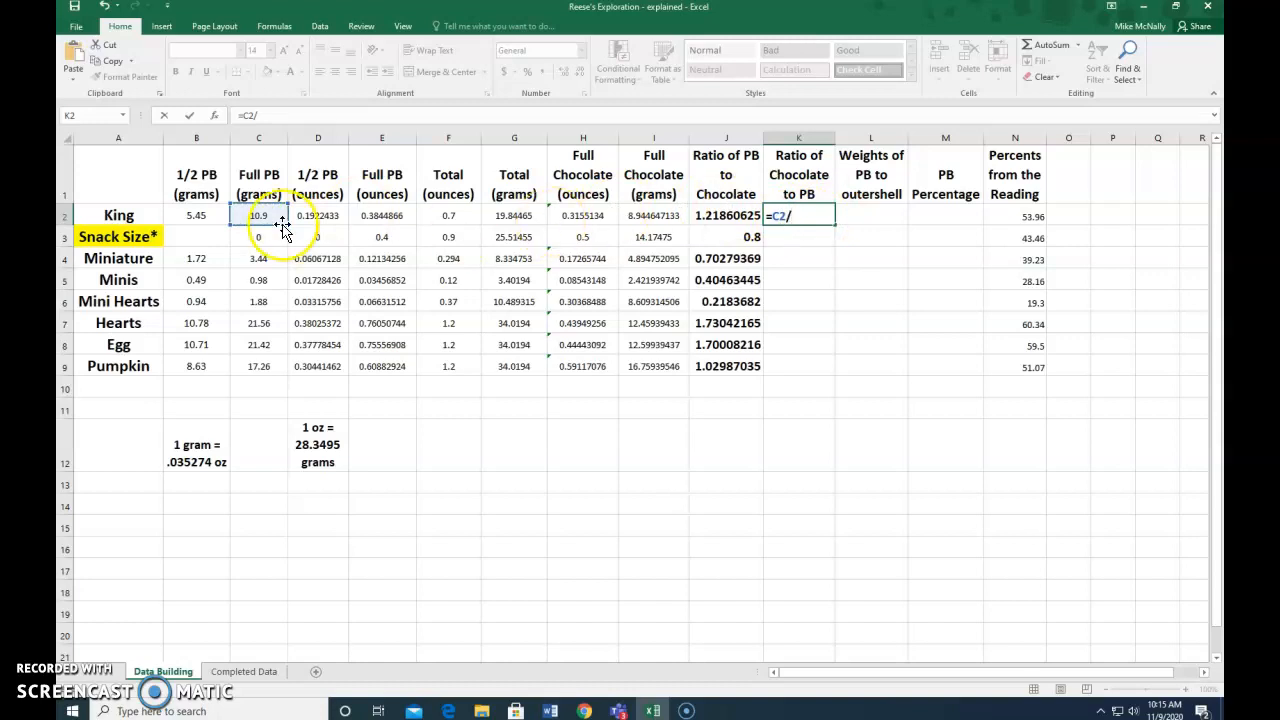
left_click(258, 215)
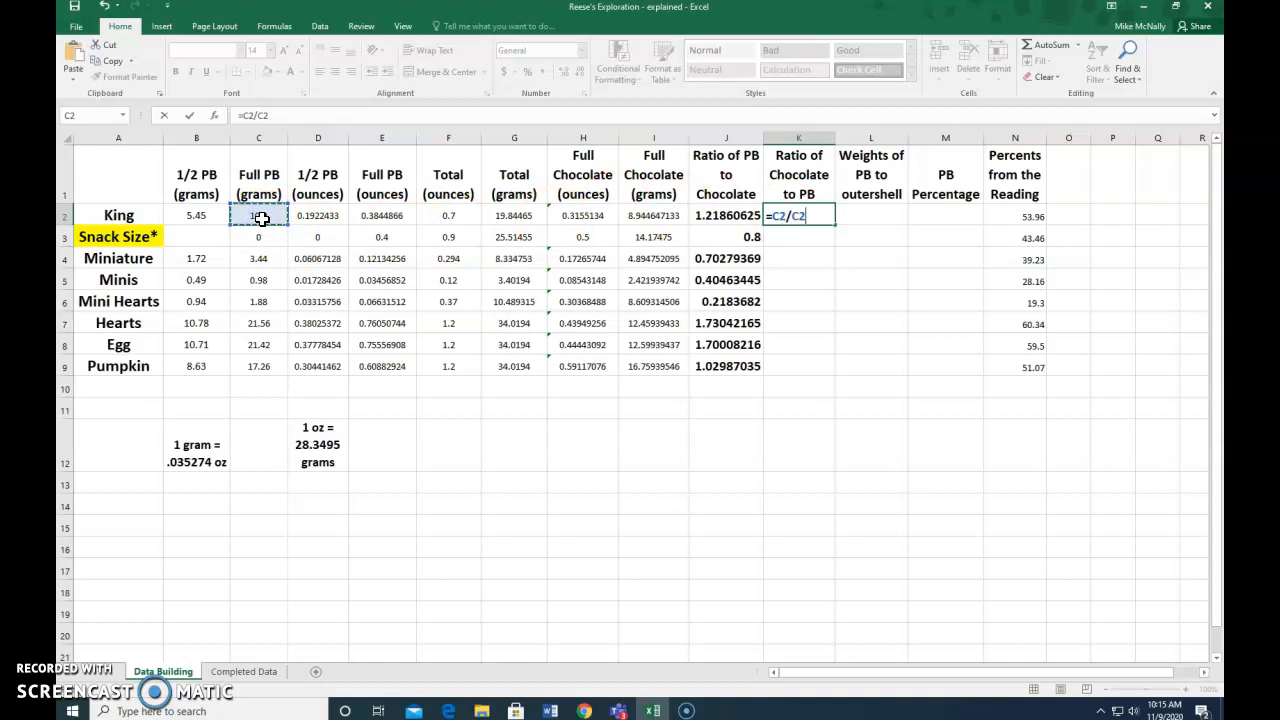
left_click(258, 215)
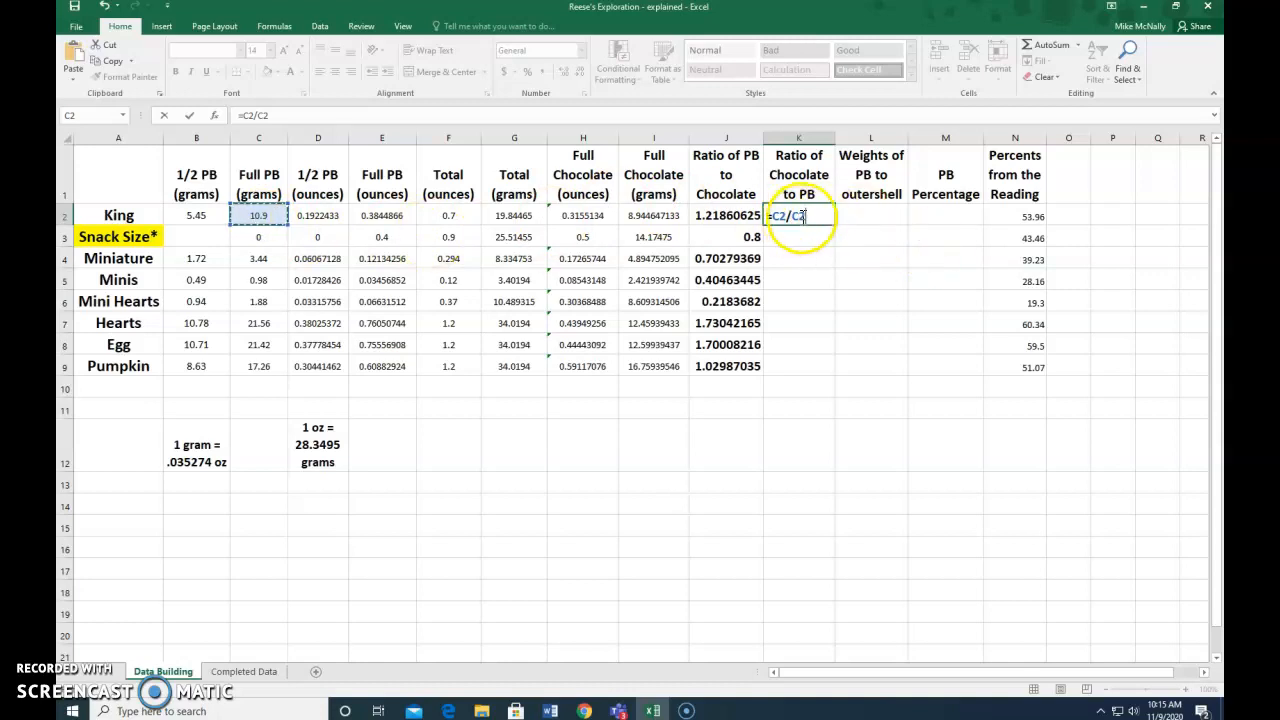
type("=C")
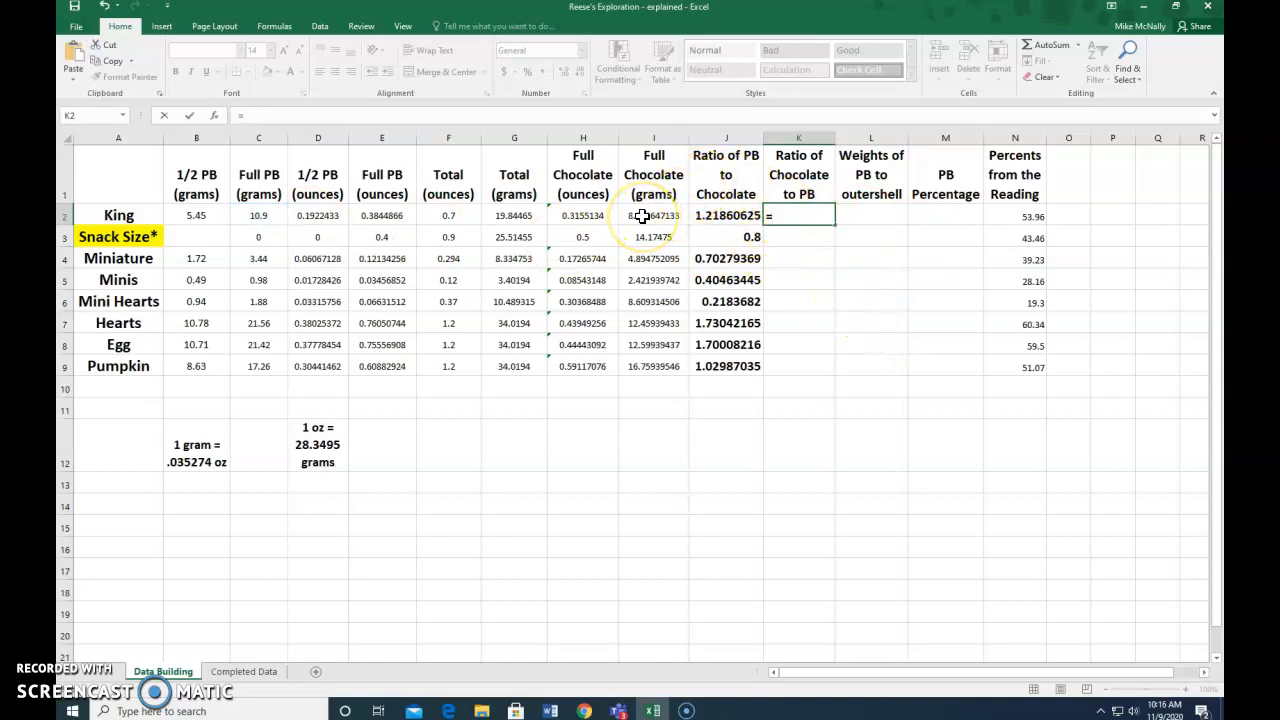
Enter =I2/C2 in K2, giving King's chocolate-to-PB ratio of 0.8206
left_click(653, 215)
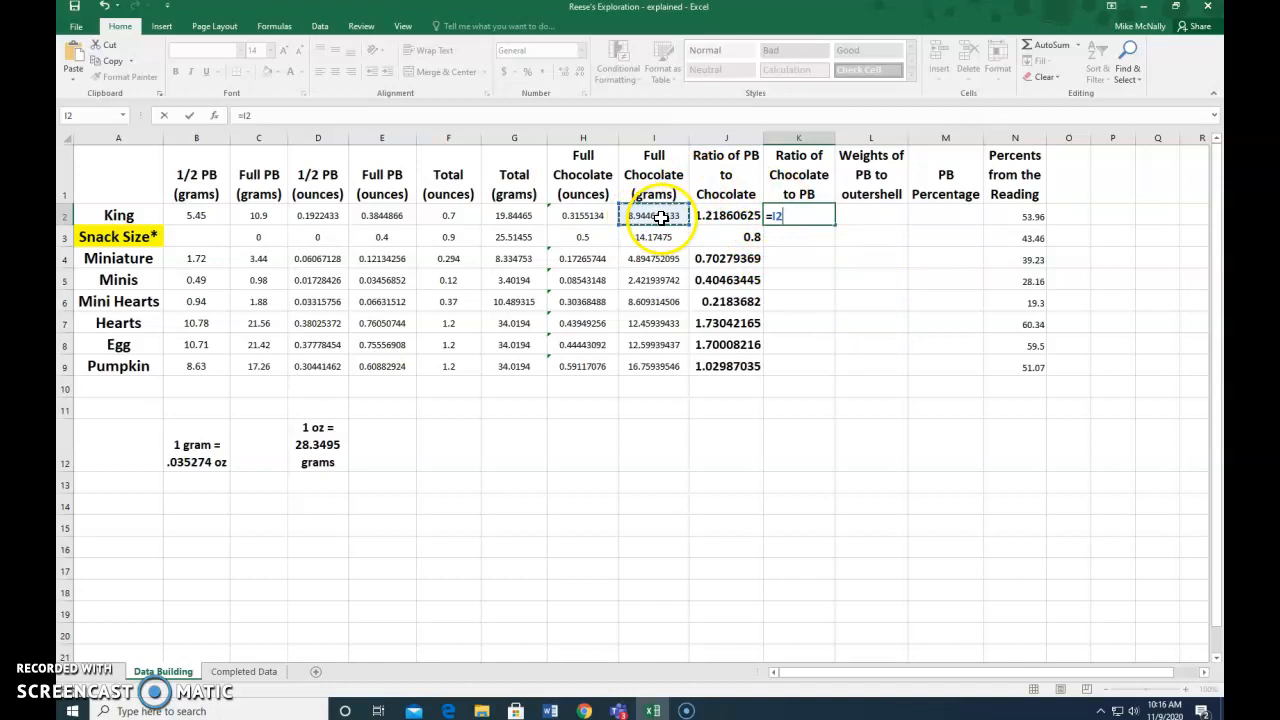
mouse_move(250, 193)
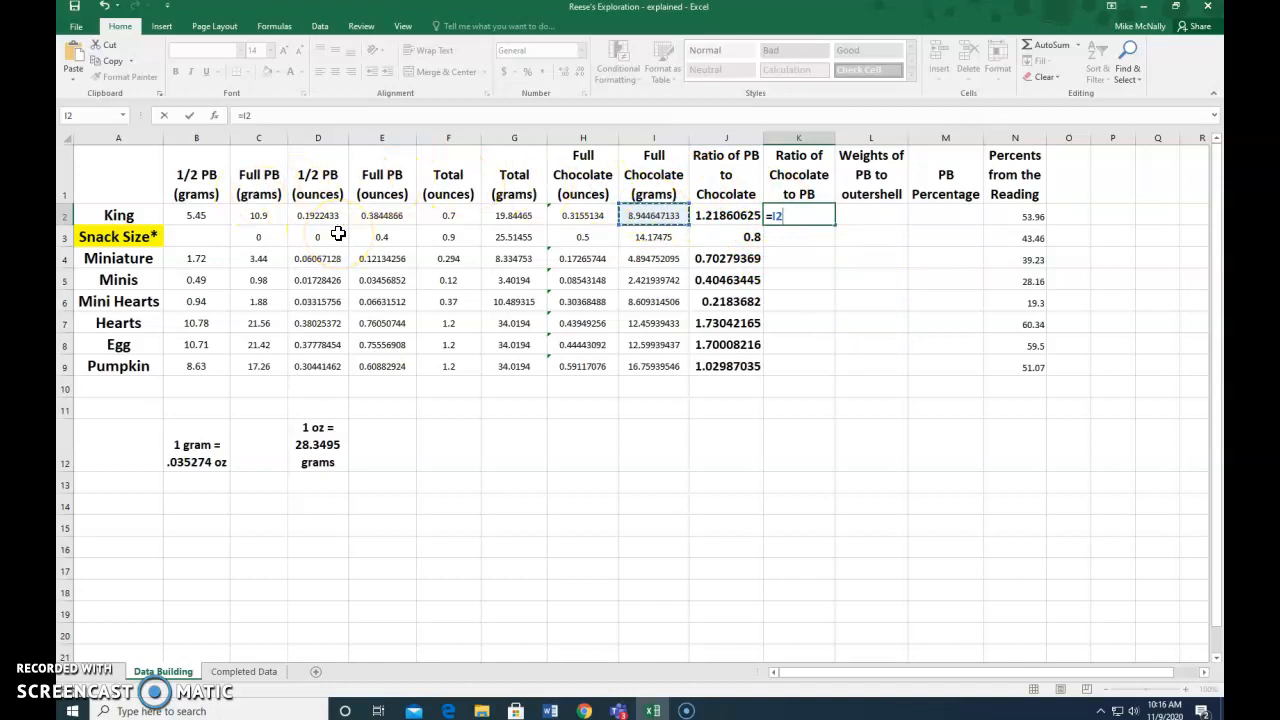
type("/")
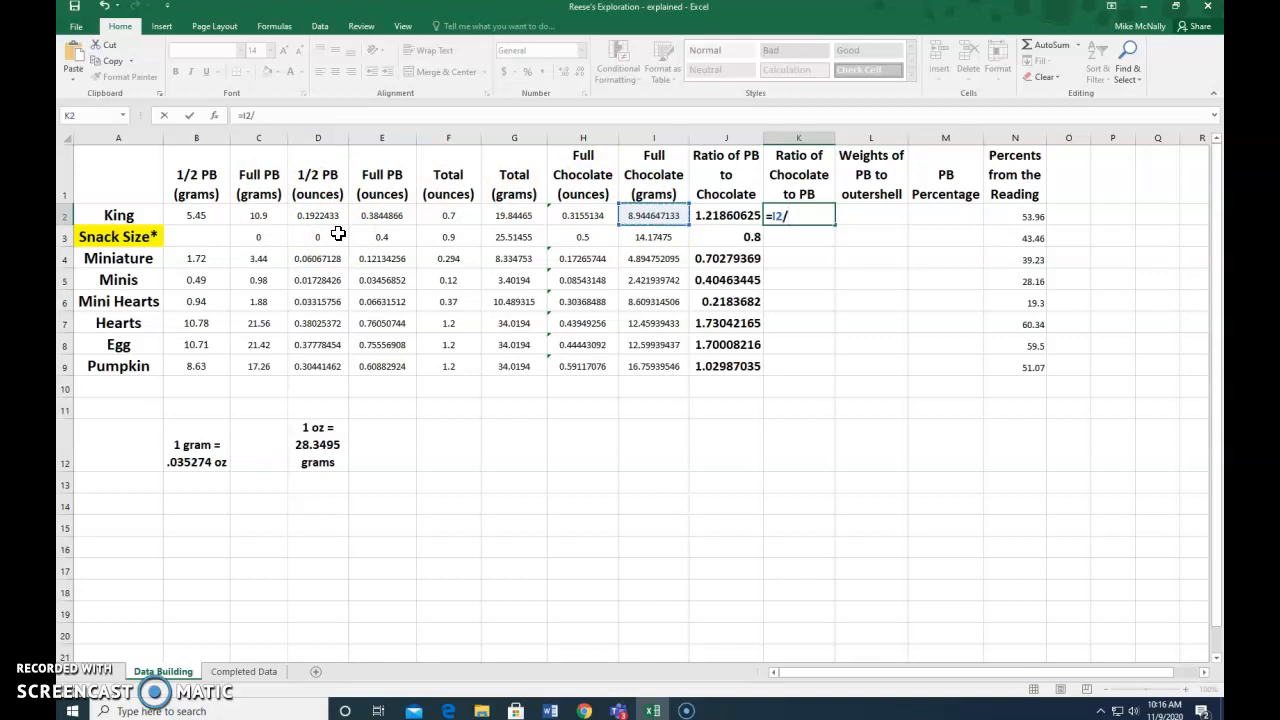
left_click(258, 215)
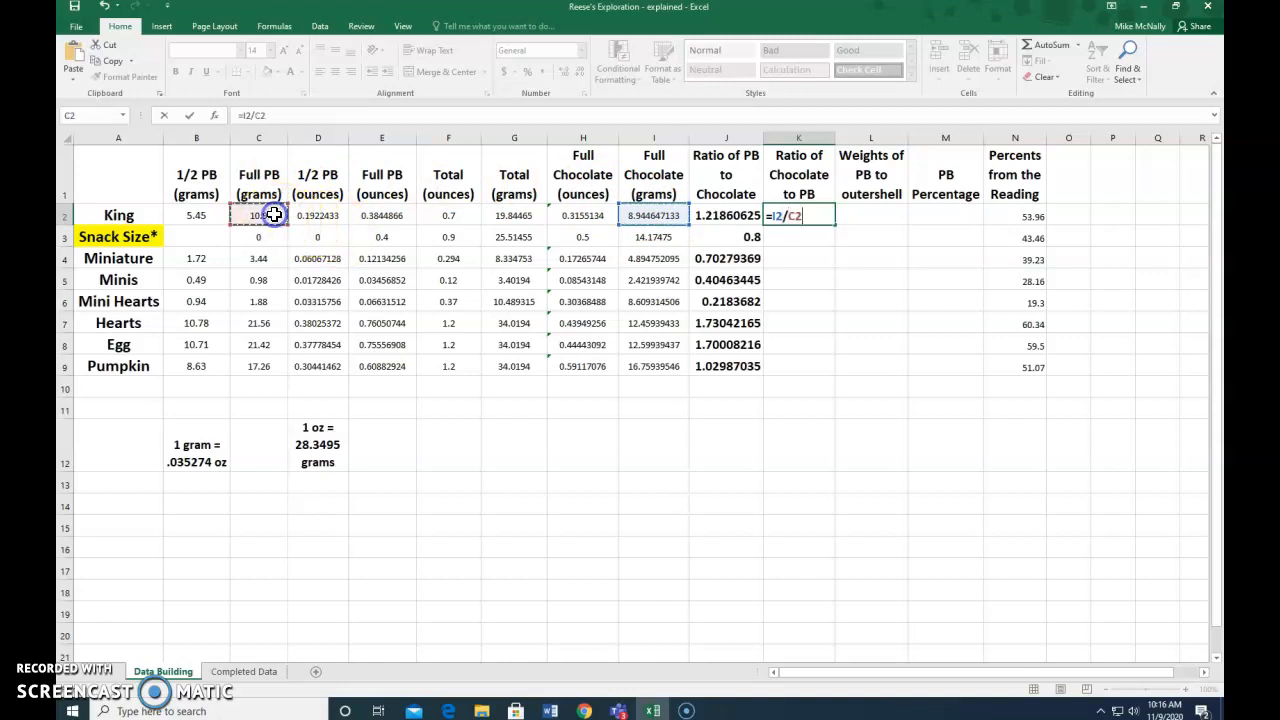
key("Return")
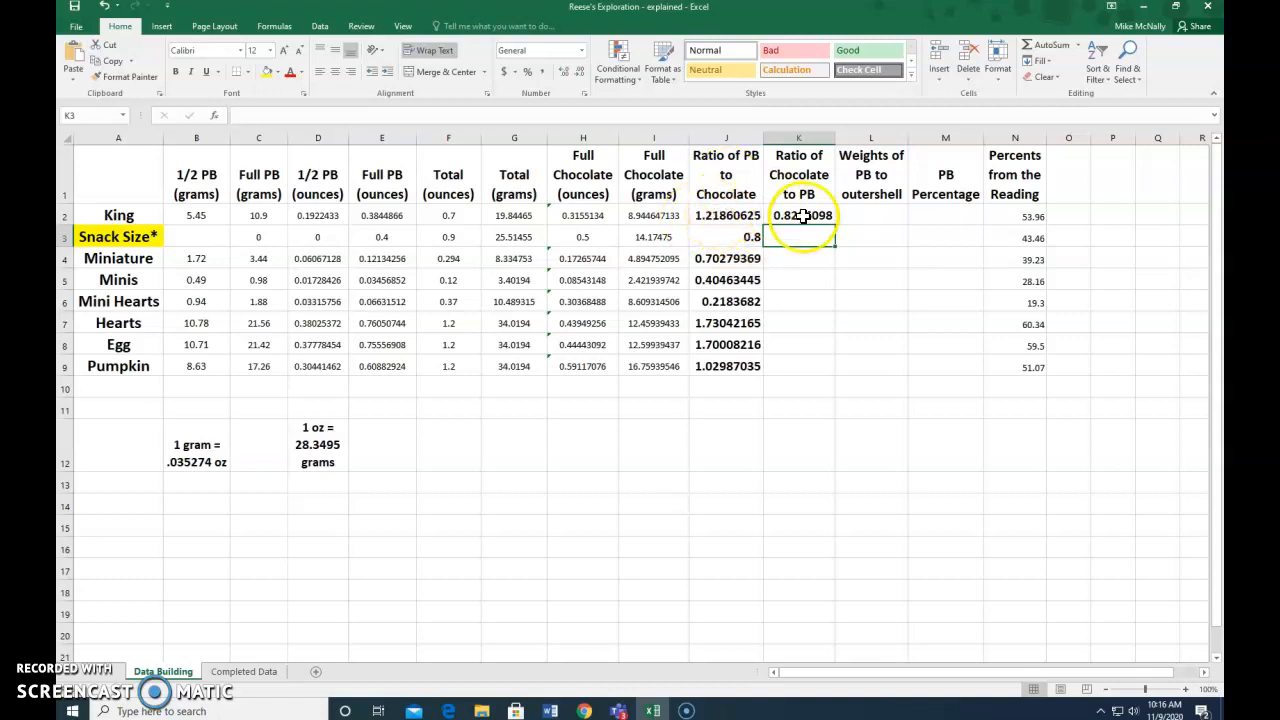
Fill the K2 formula down to K9 for all eight candies
left_click(799, 215)
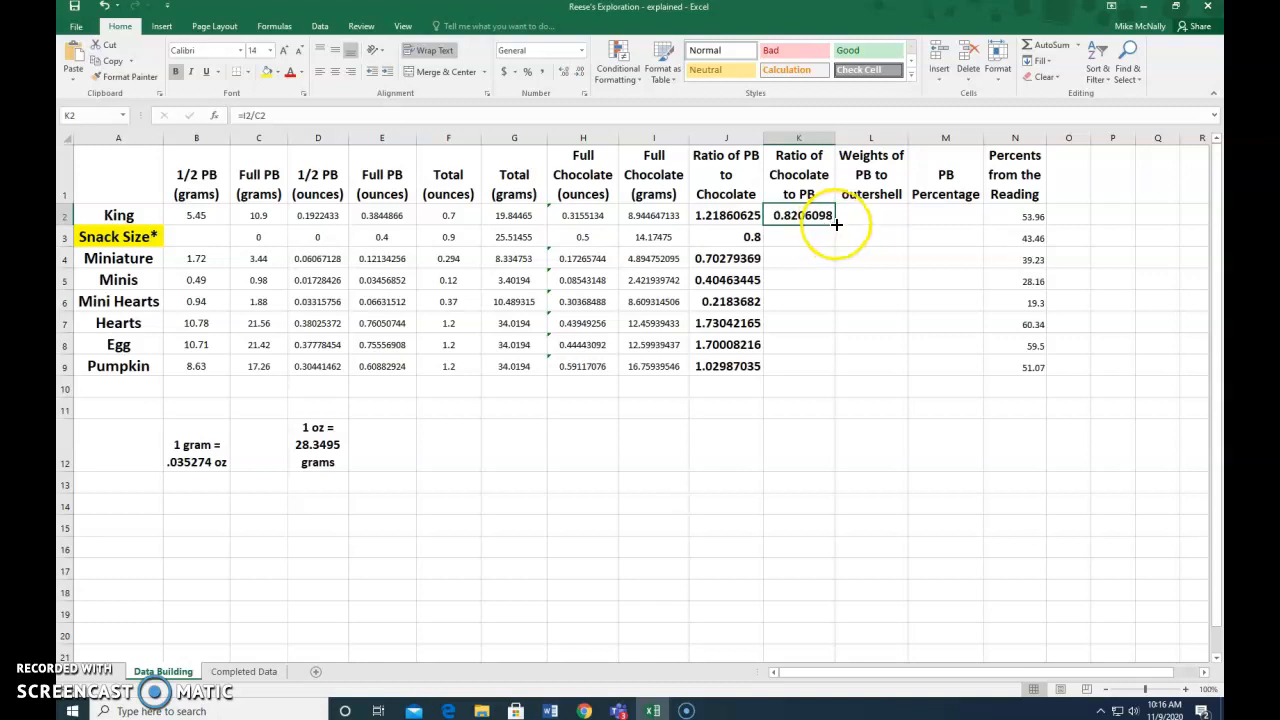
left_click_drag(798, 215, 798, 301)
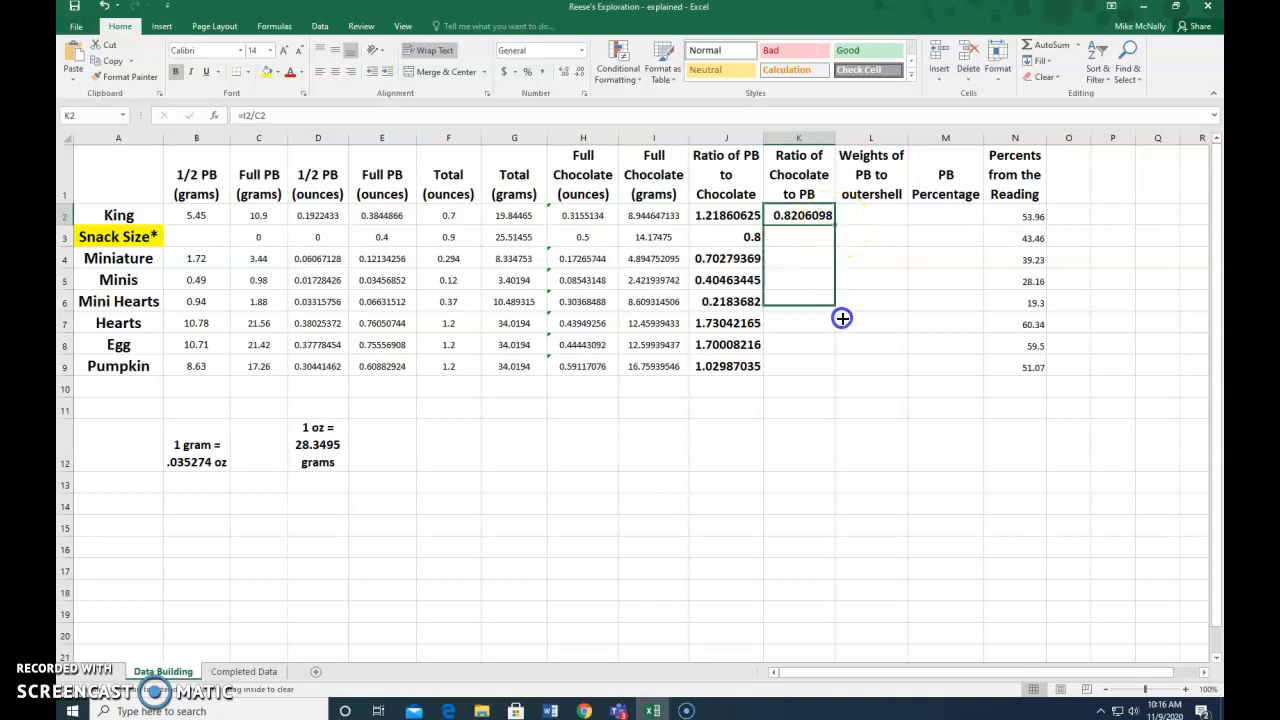
left_click_drag(802, 215, 802, 366)
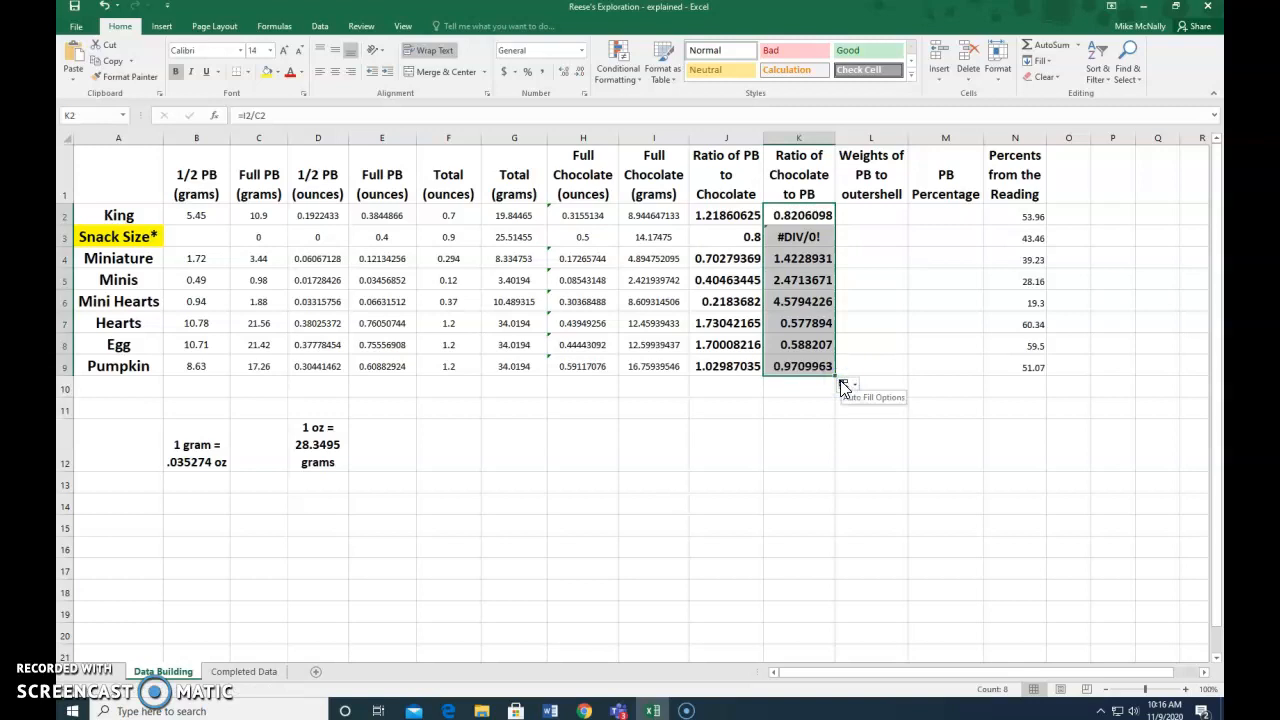
mouse_move(835, 268)
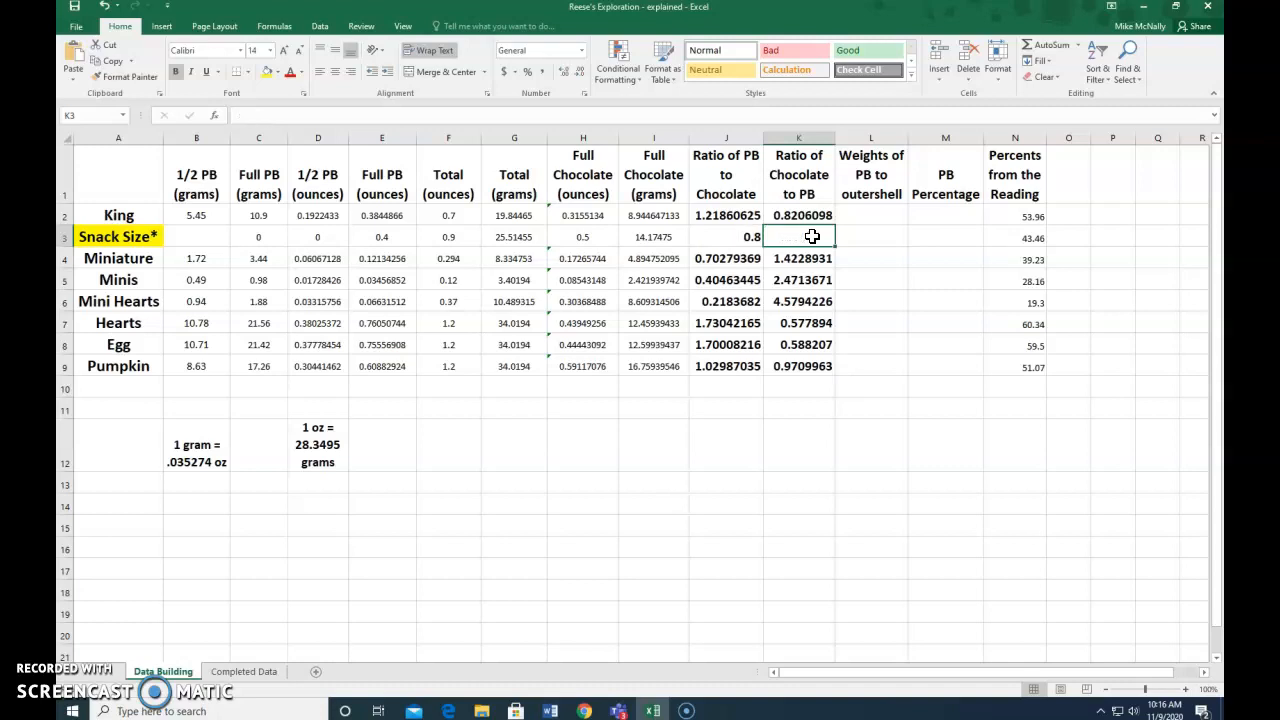
mouse_move(915, 261)
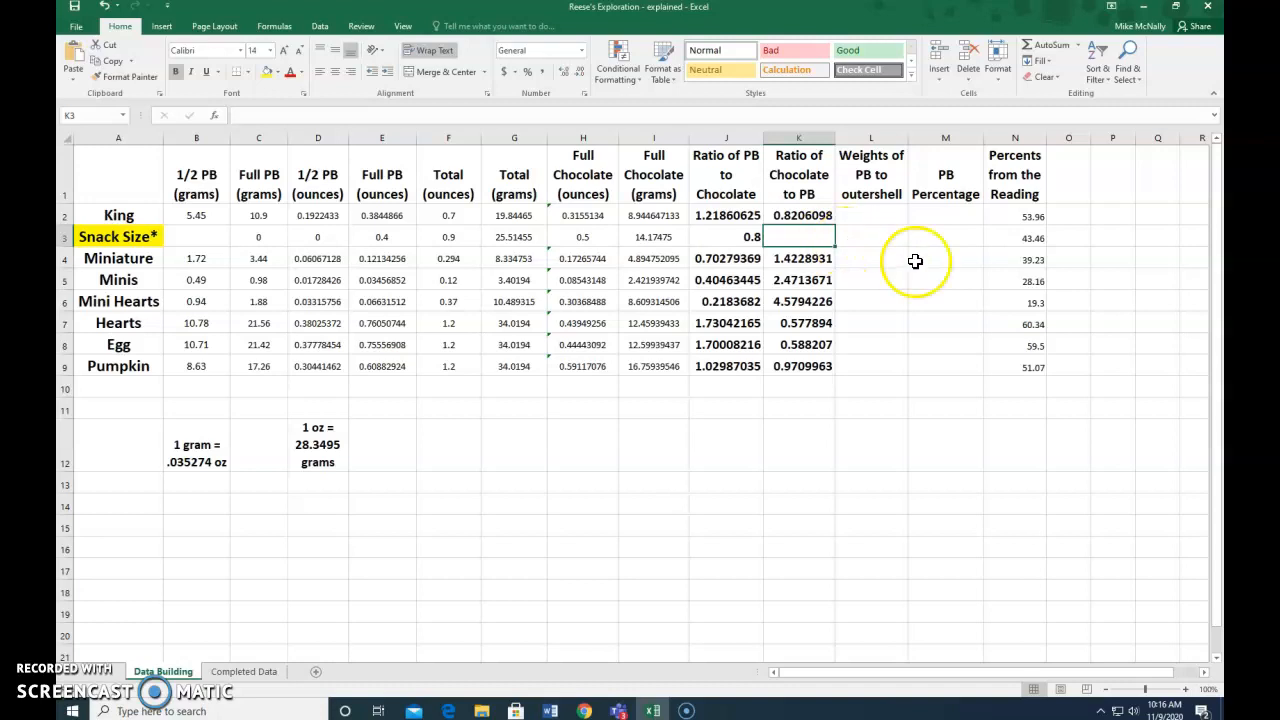
mouse_move(870, 190)
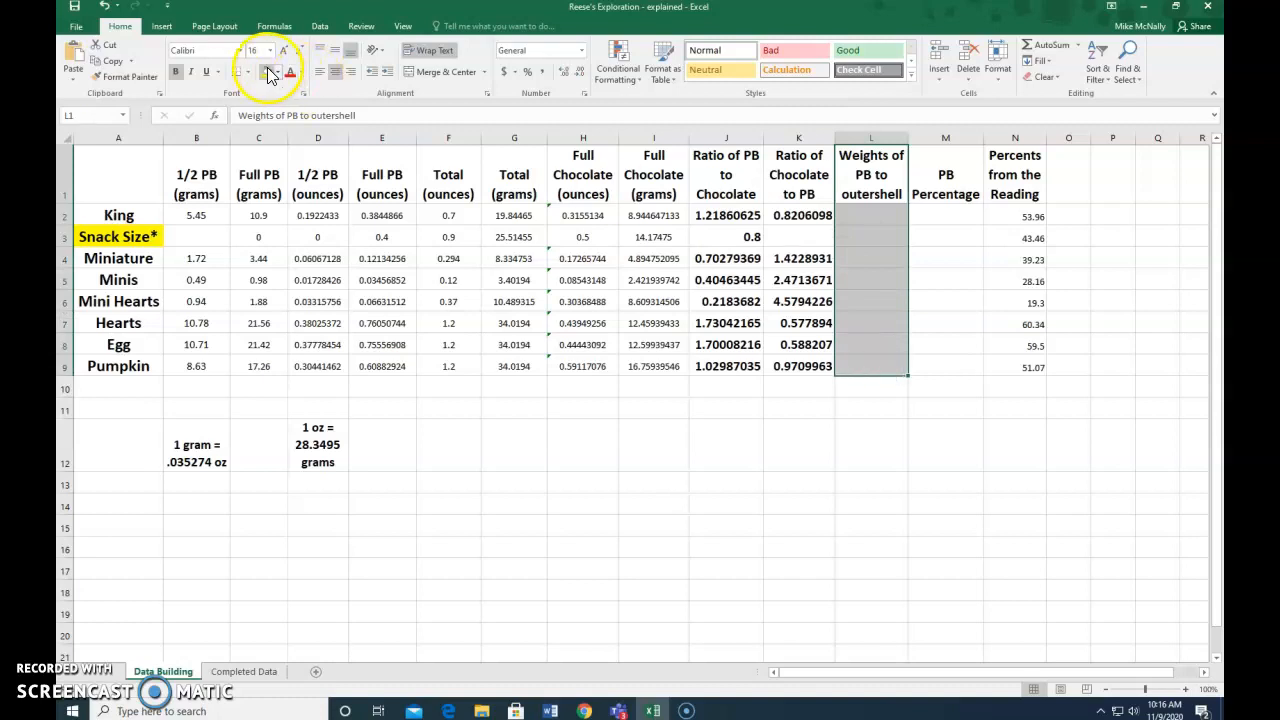
Apply a dark grey fill to the Weights of PB to outershell column L1:L9
left_click(252, 72)
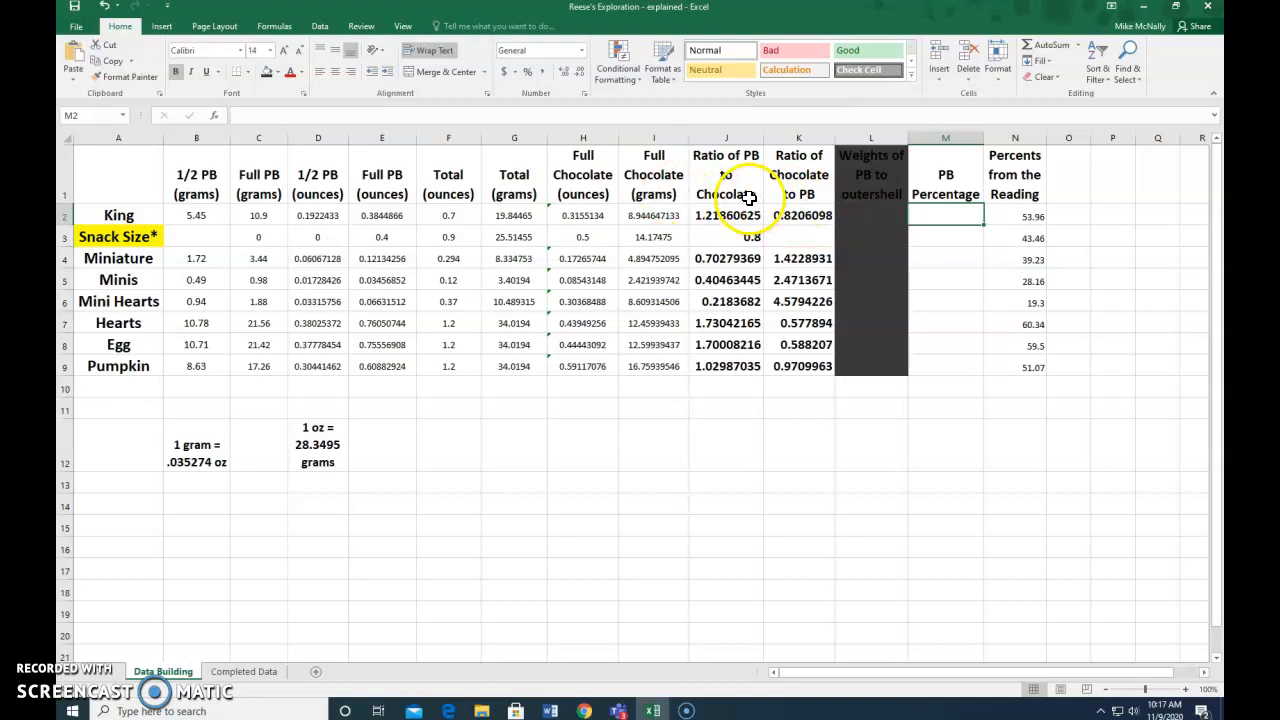
mouse_move(735, 155)
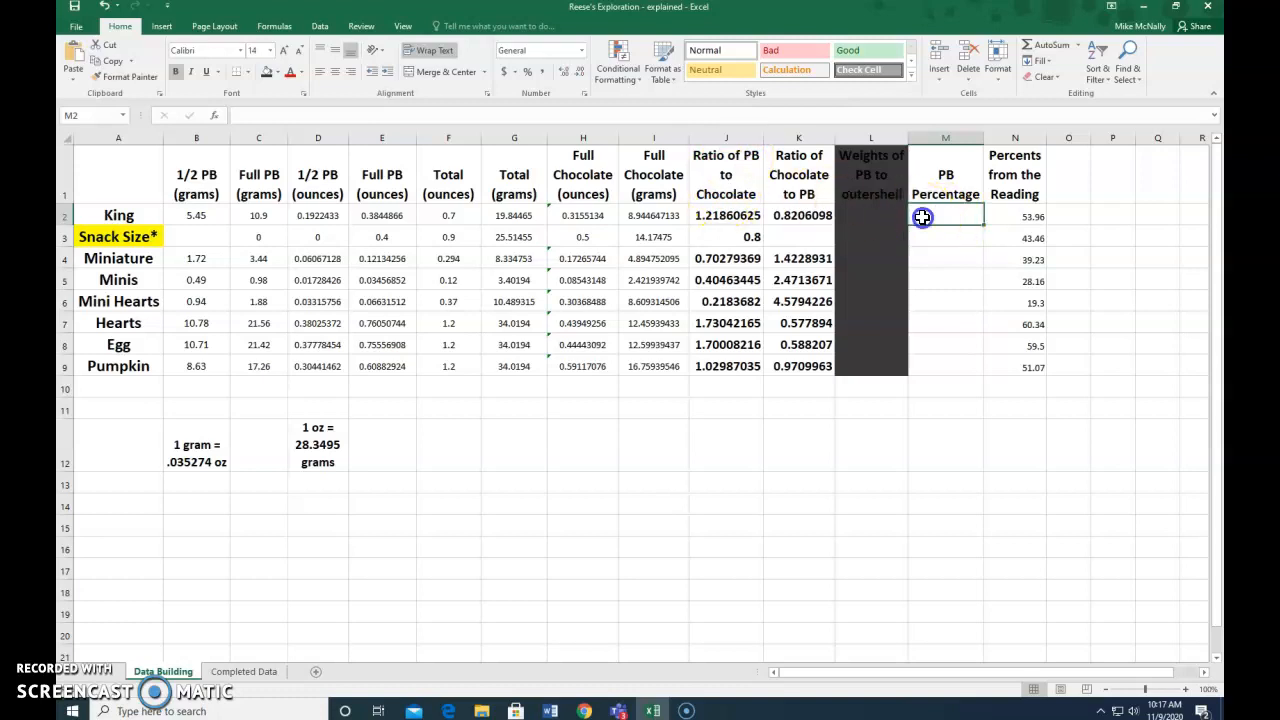
Type the PB Percentage formula =E2/(H2+E2) into M2 for King
type("=")
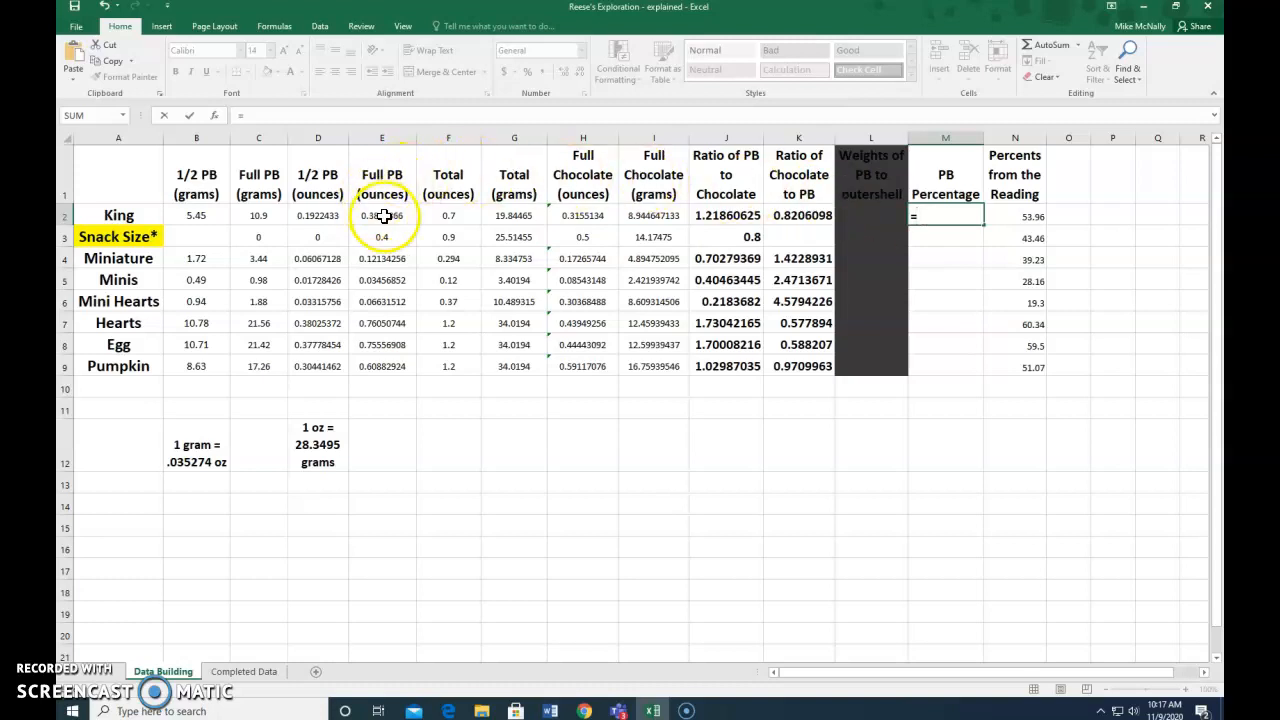
left_click(382, 215)
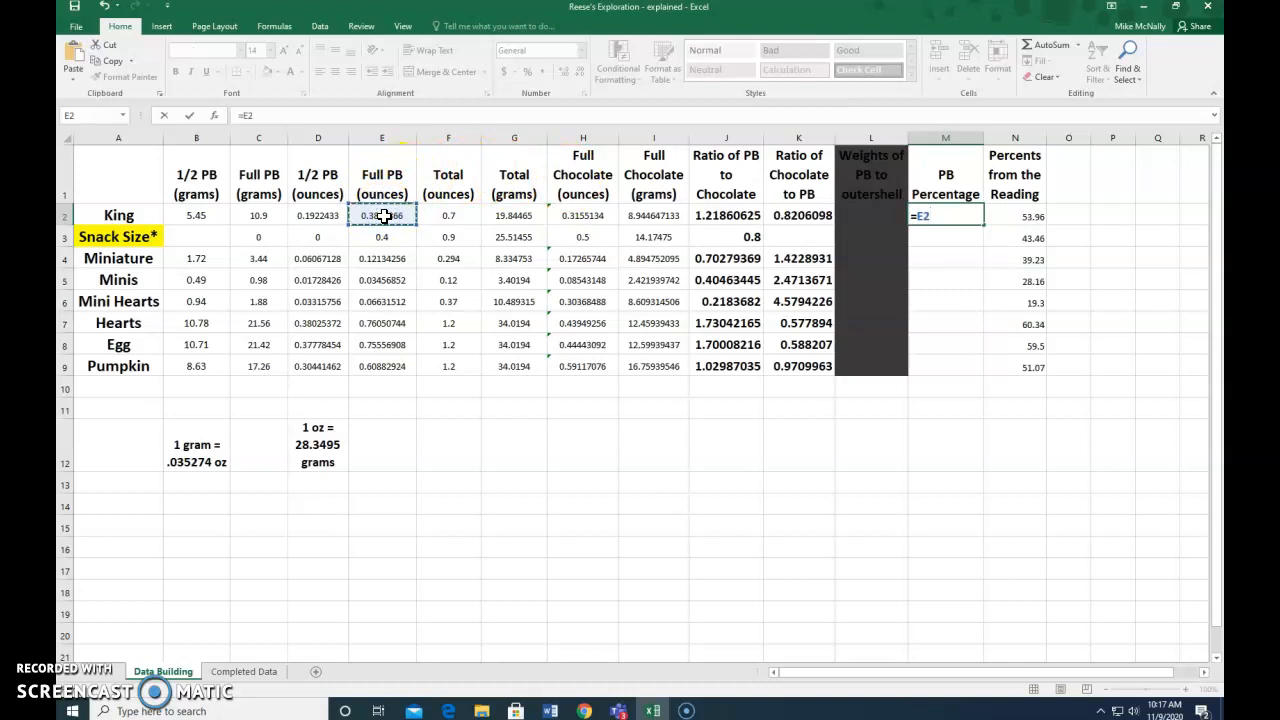
type("/")
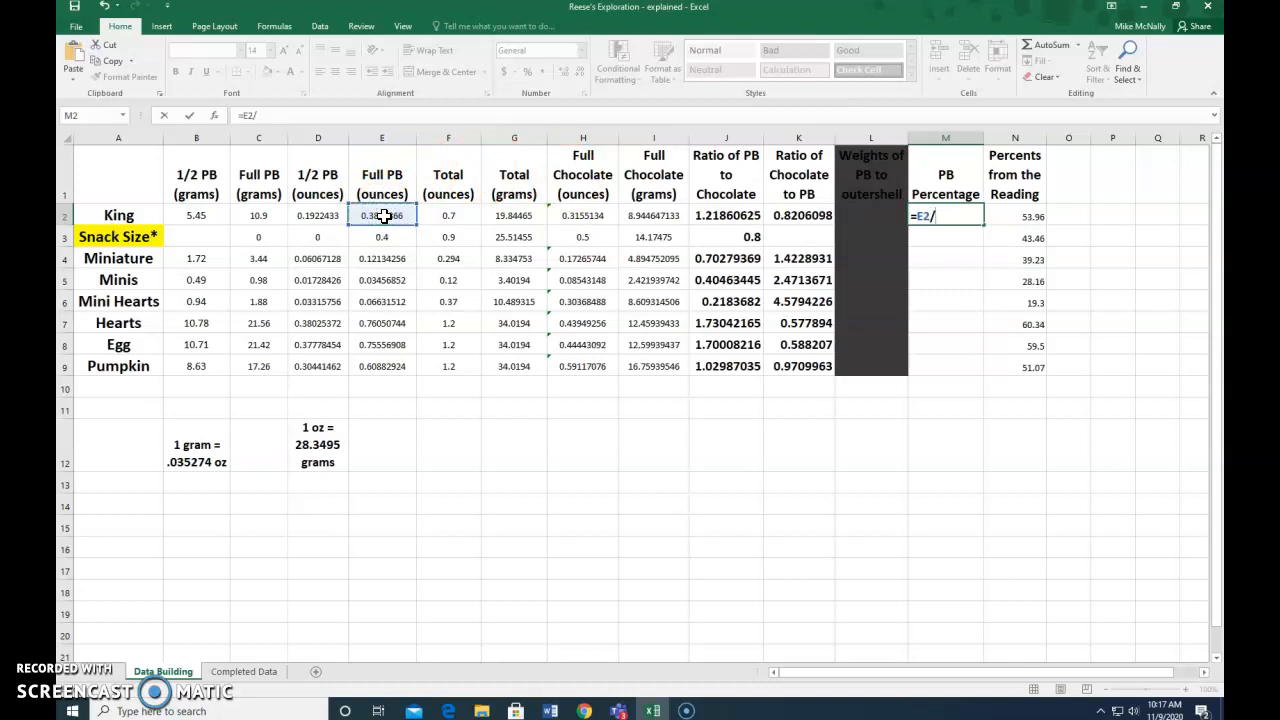
type("(")
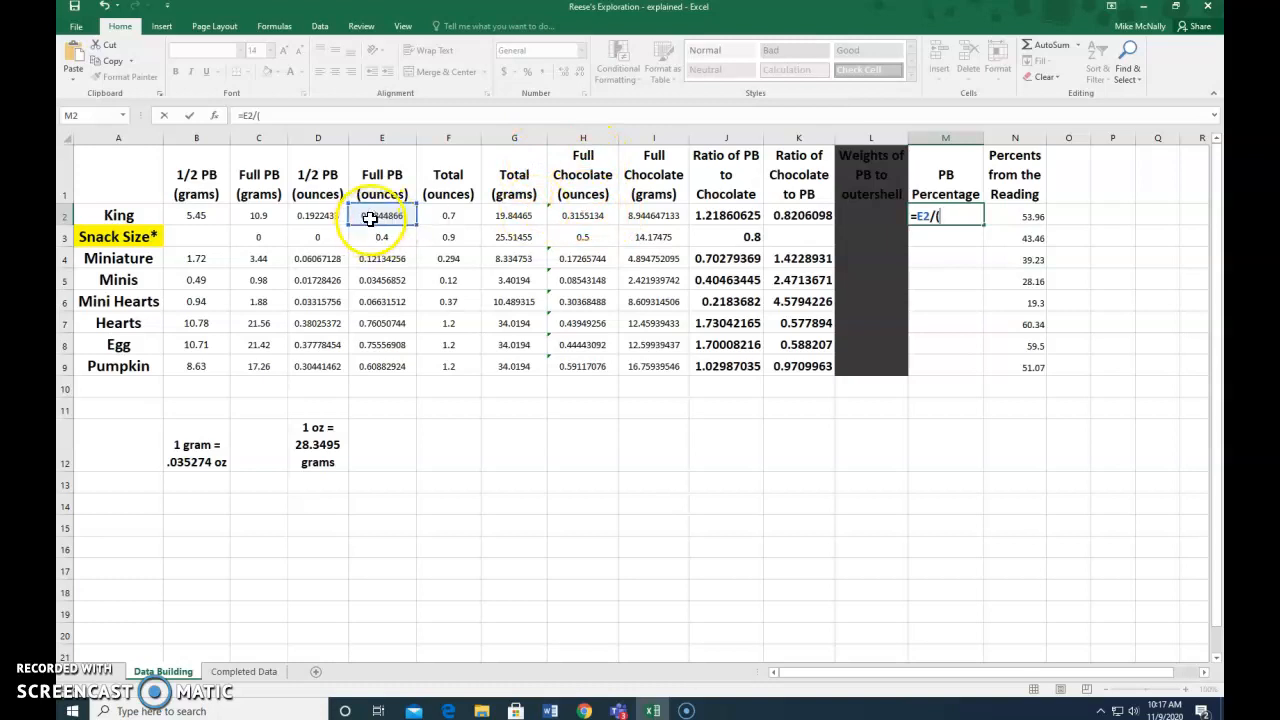
left_click(583, 215)
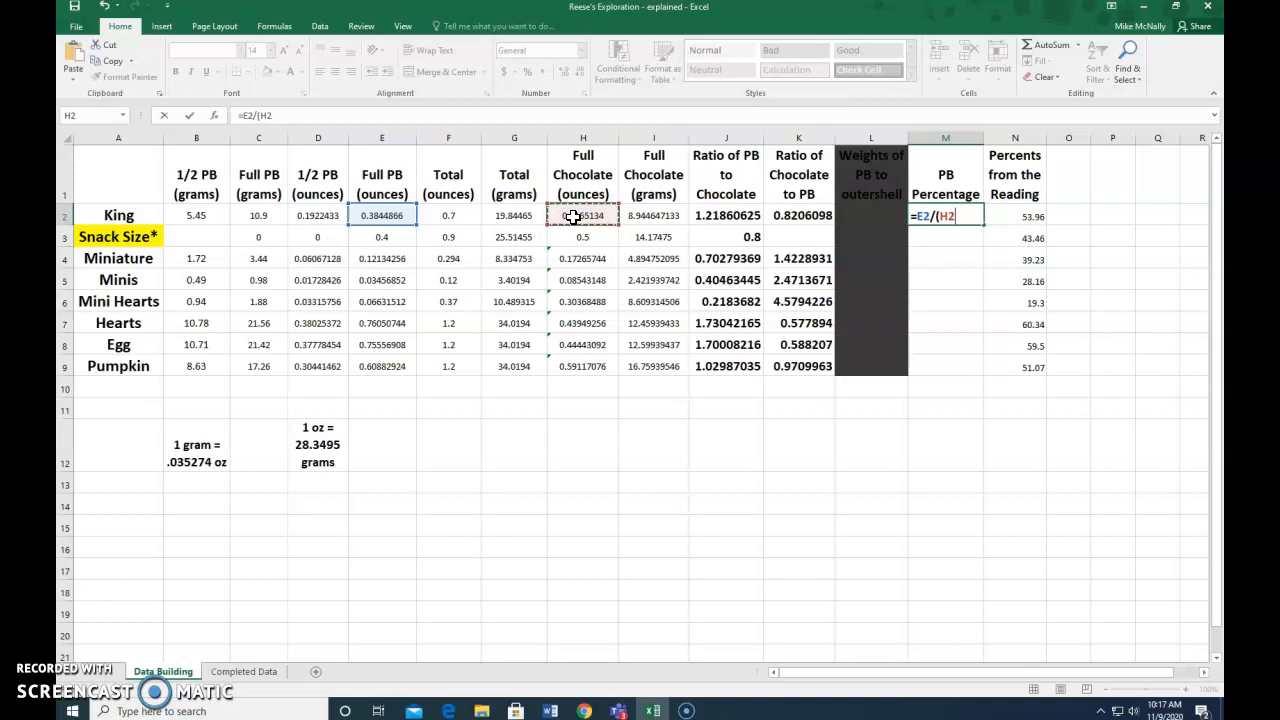
type("+")
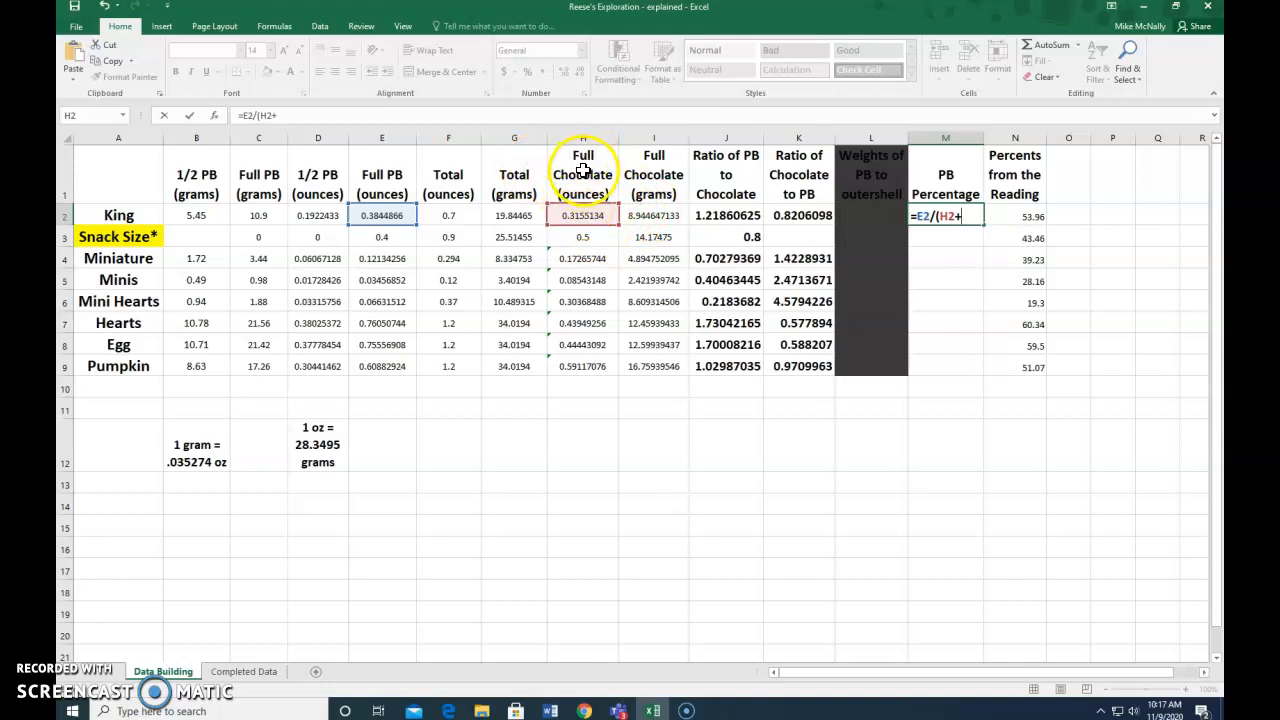
mouse_move(492, 219)
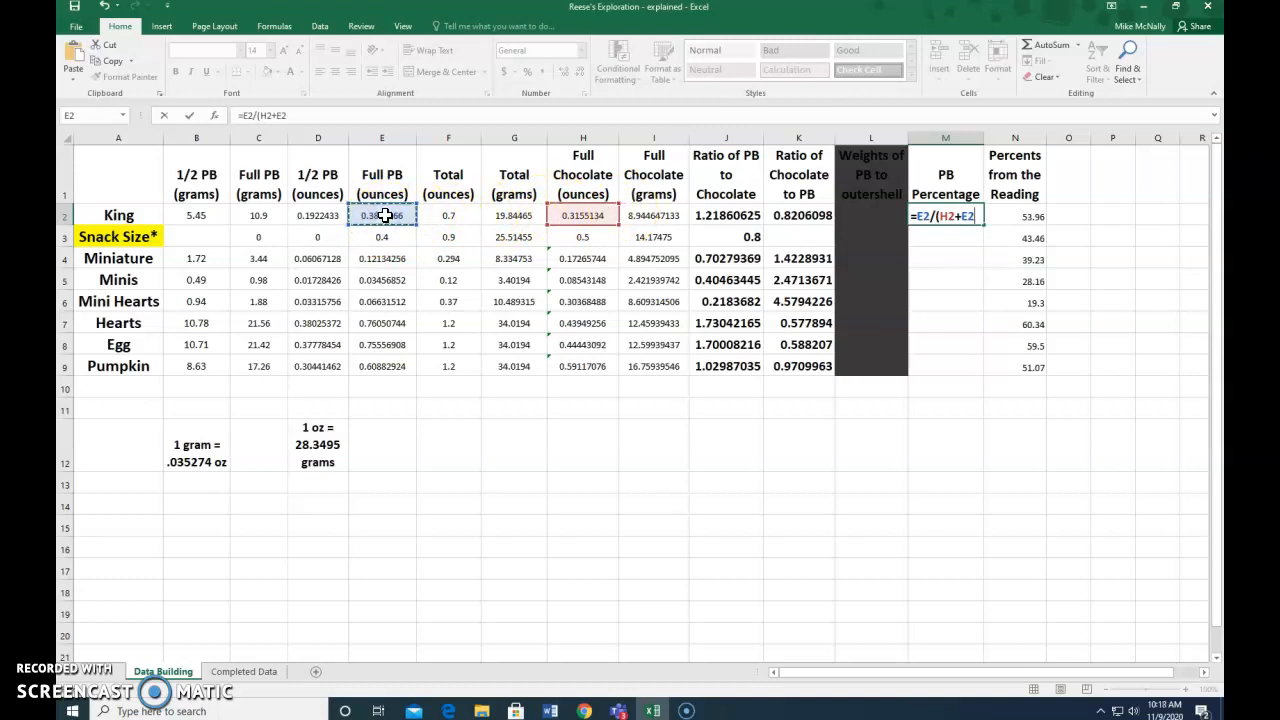
left_click(945, 216)
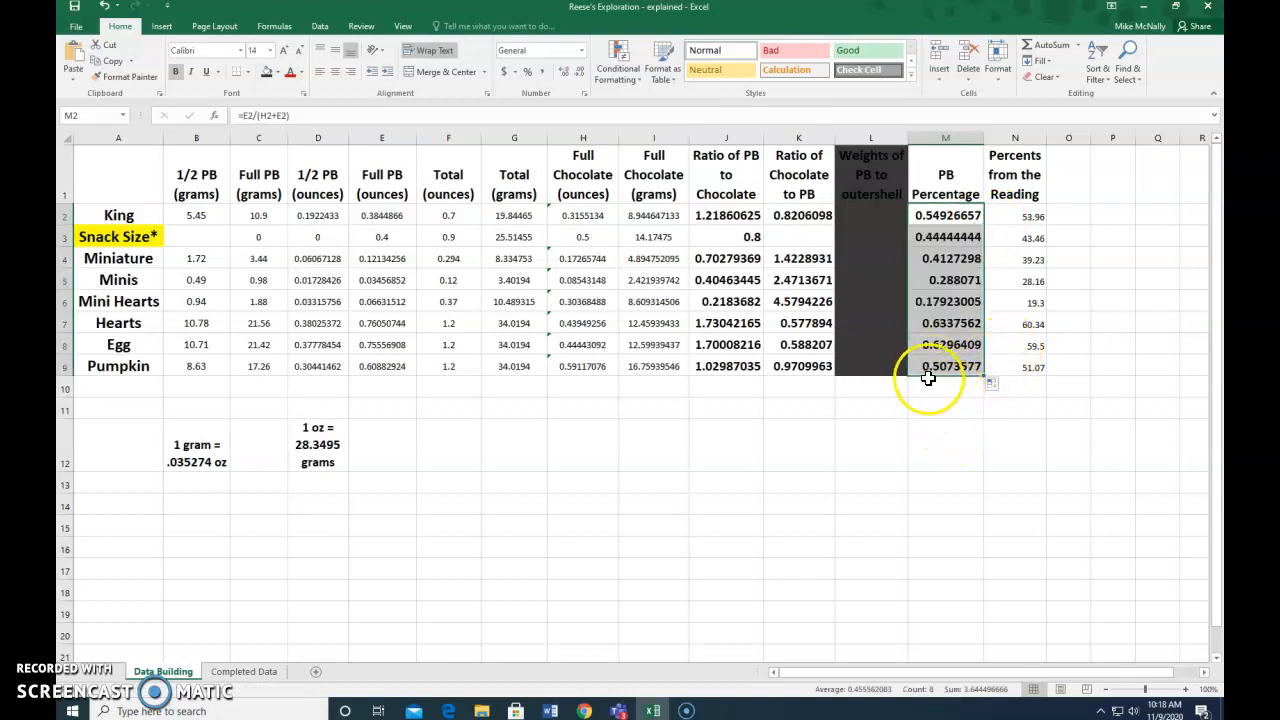
mouse_move(945, 195)
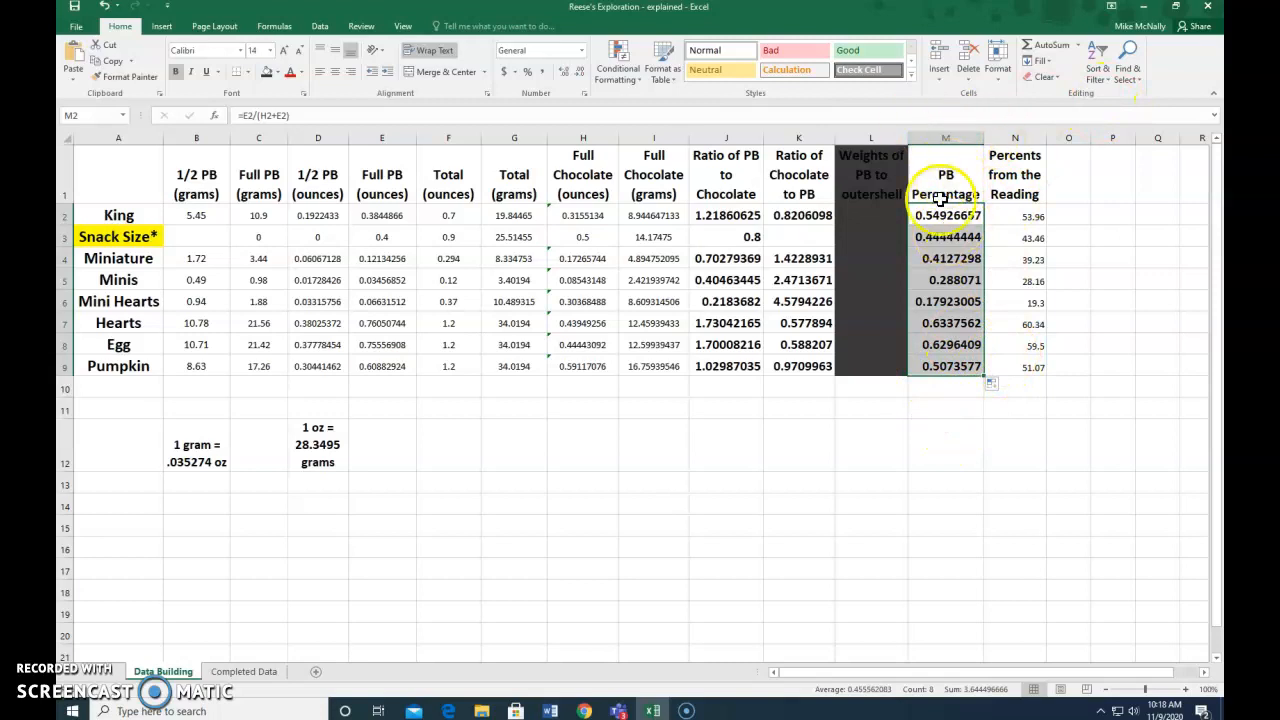
Select the PB Percentage results M2:M9 for King through Pumpkin
left_click(945, 408)
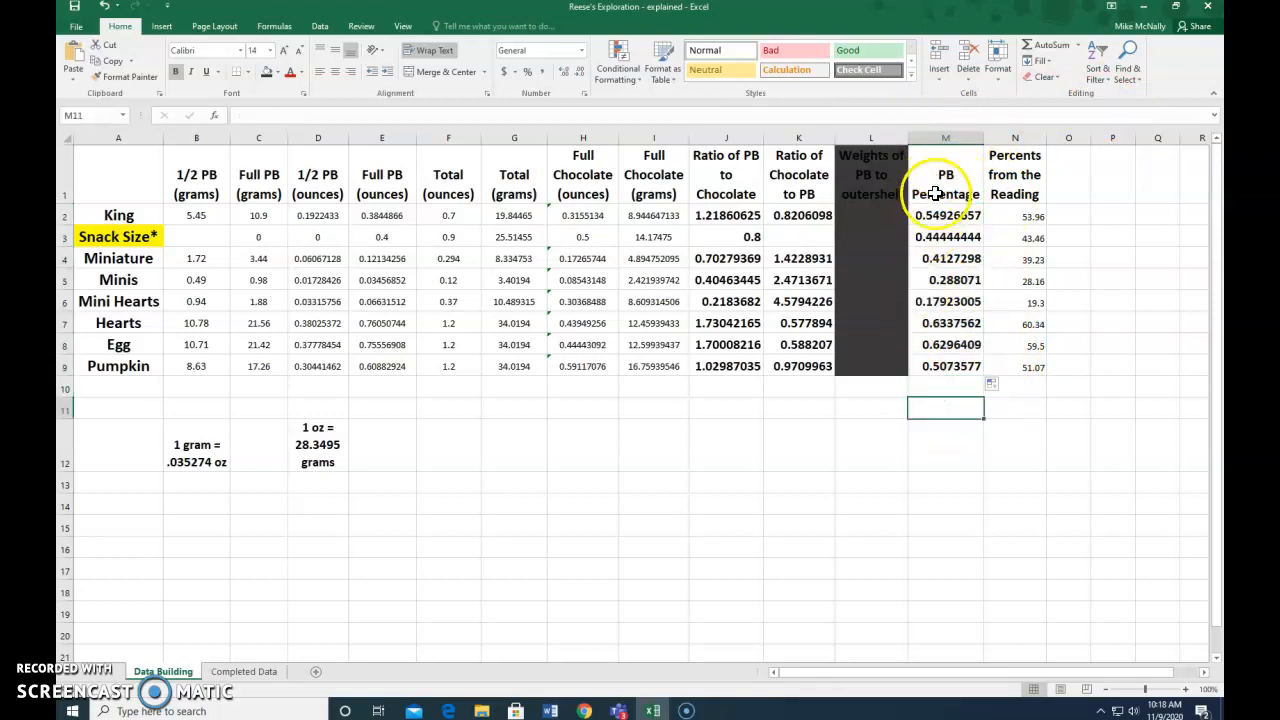
left_click_drag(945, 215, 945, 366)
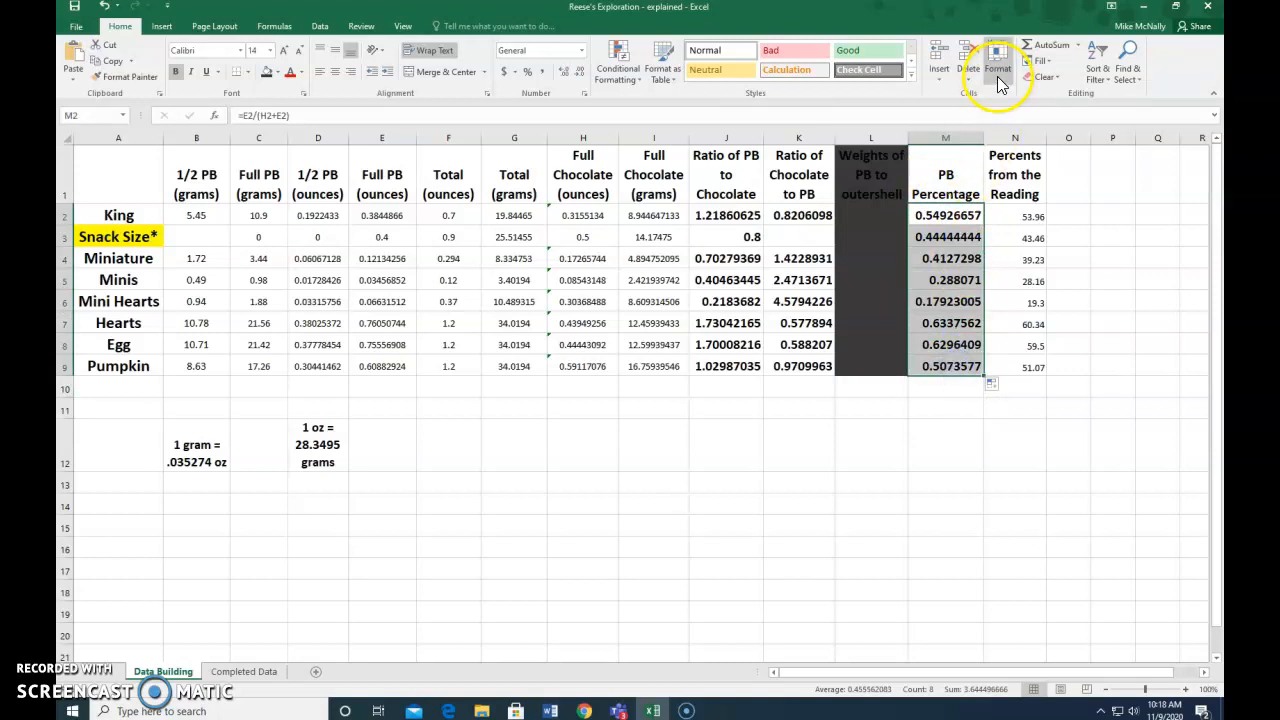
Format M2:M9 as Percentage with 2 decimal places, e.g. 63.38% for Hearts
left_click(998, 63)
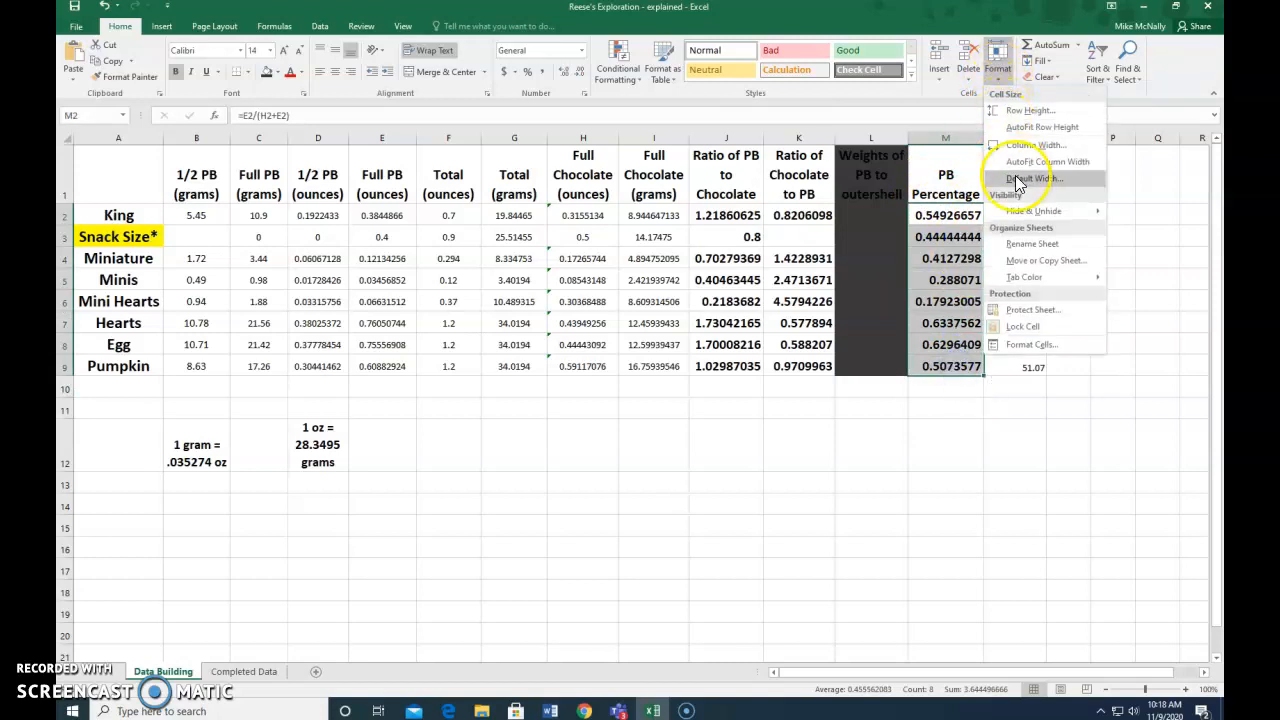
mouse_move(1030, 344)
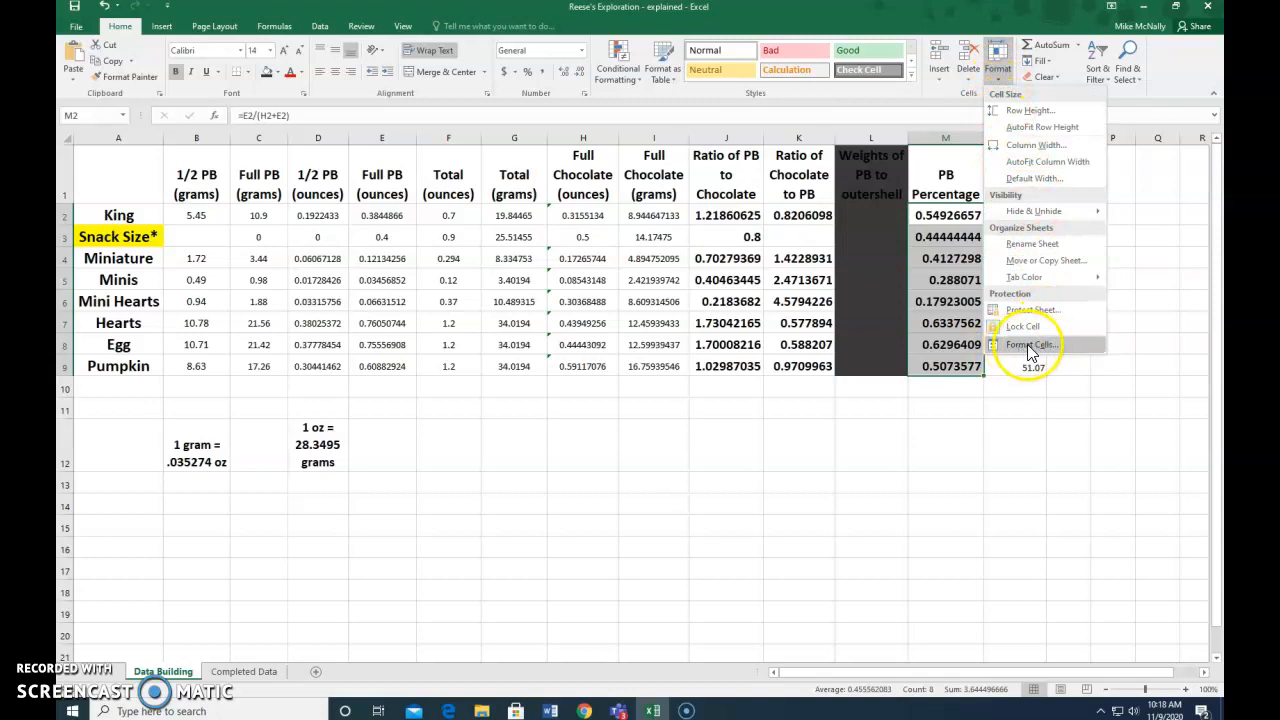
left_click(1032, 344)
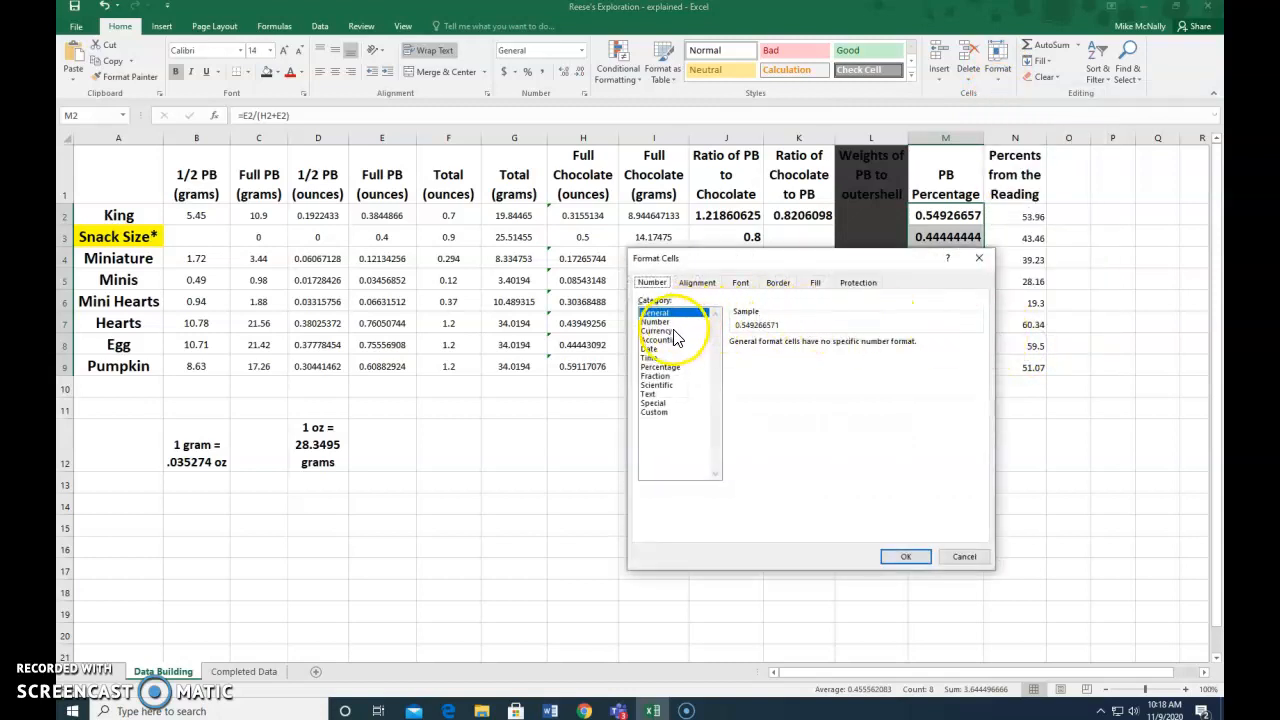
left_click(660, 366)
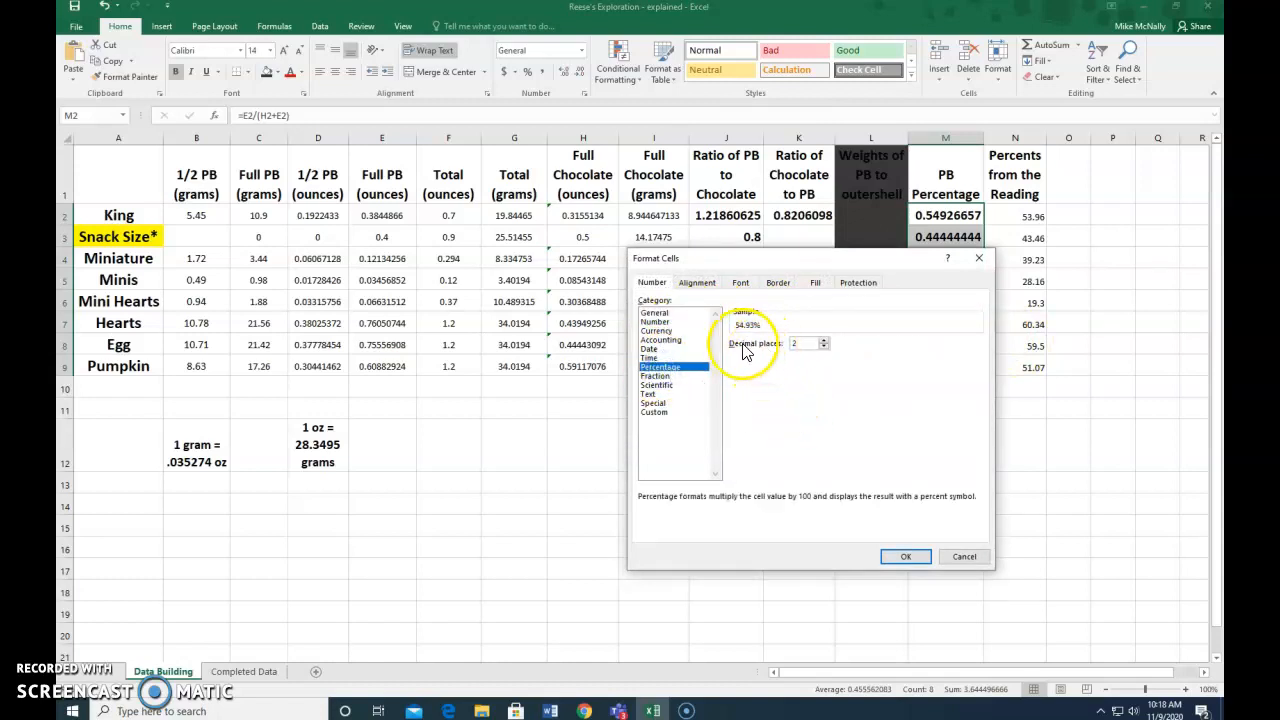
mouse_move(905, 557)
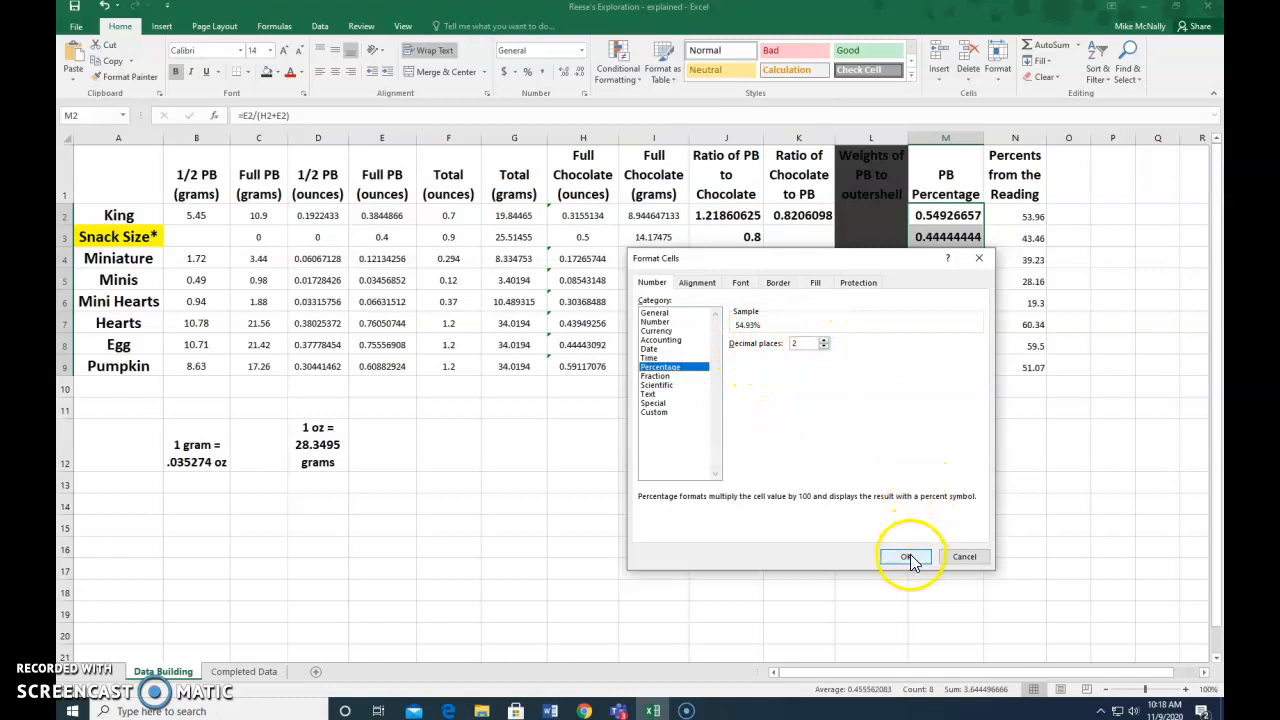
left_click(905, 557)
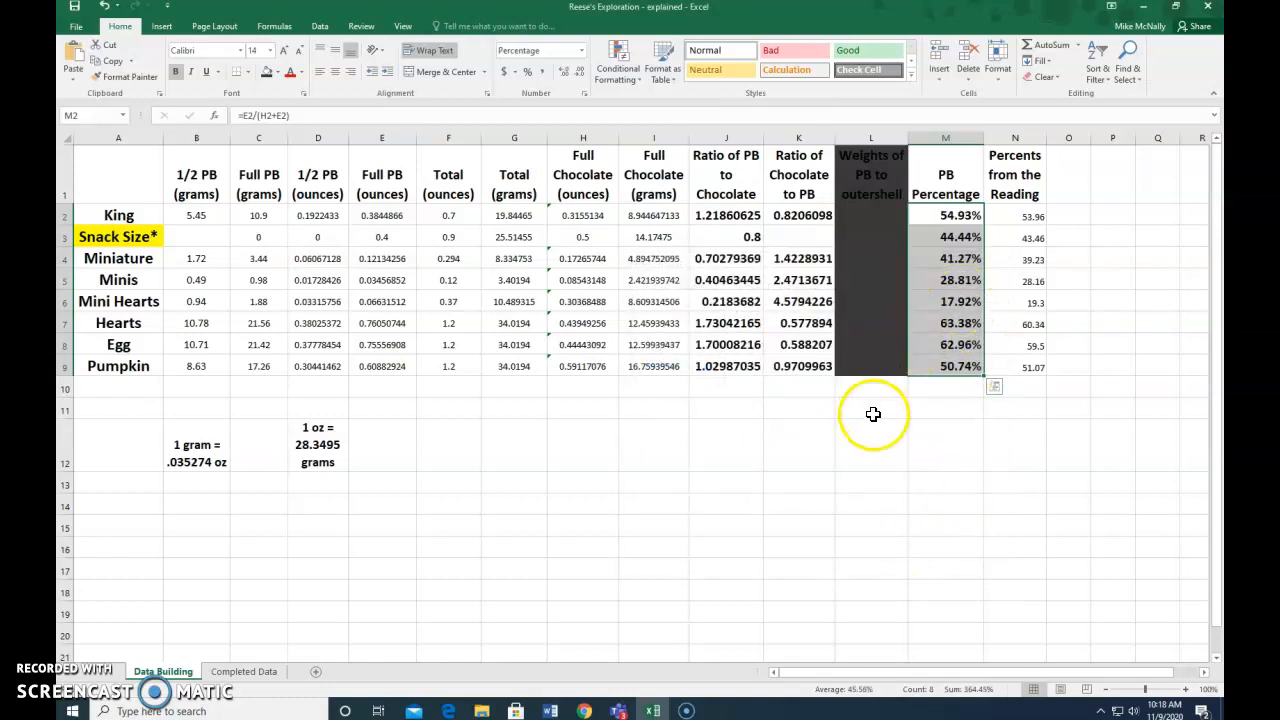
mouse_move(904, 343)
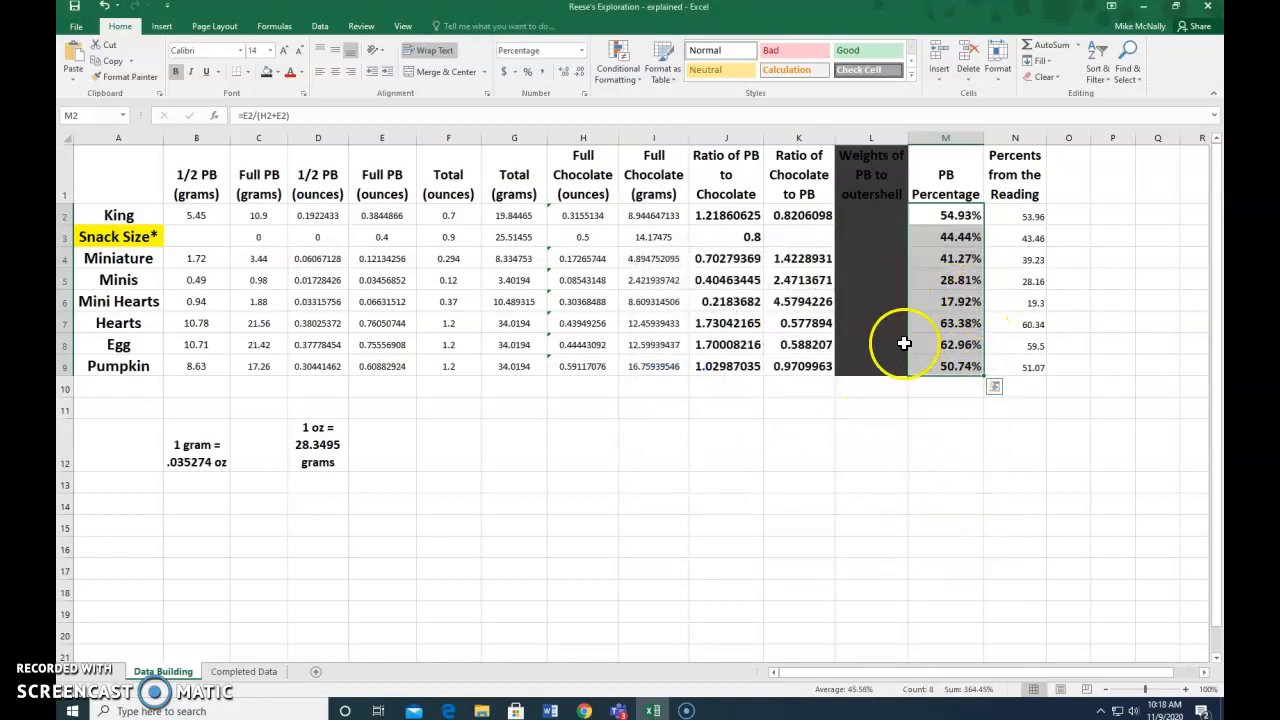
mouse_move(1088, 137)
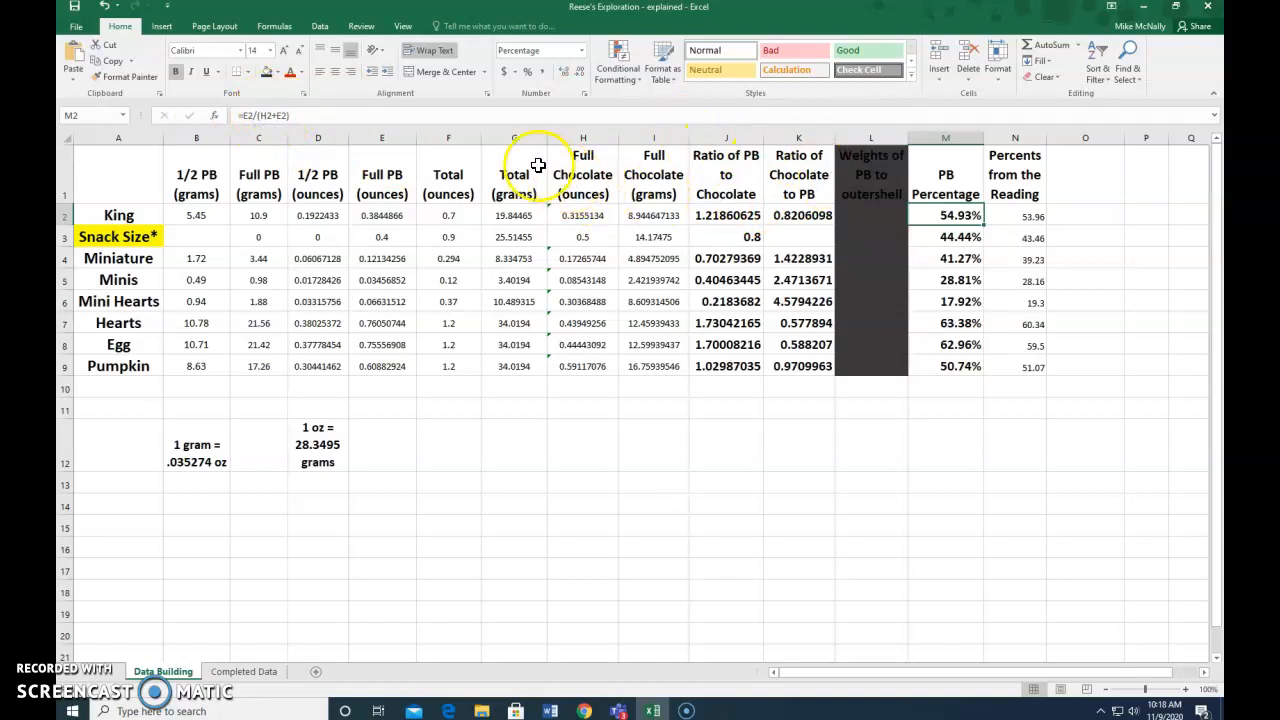
Start a check formula in O2 referencing King's full PB ounces in E2
left_click(448, 174)
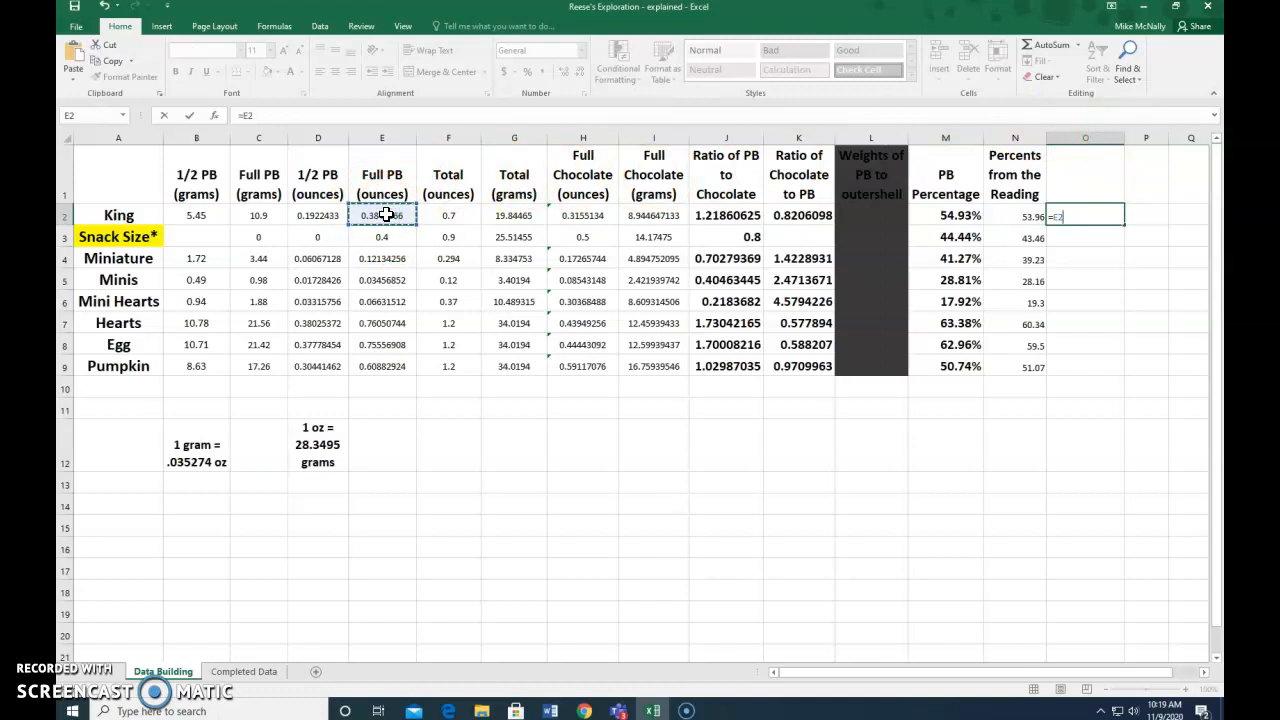
Complete O2 as =E2/F2, about 0.549, and reselect it for filling down
type("/")
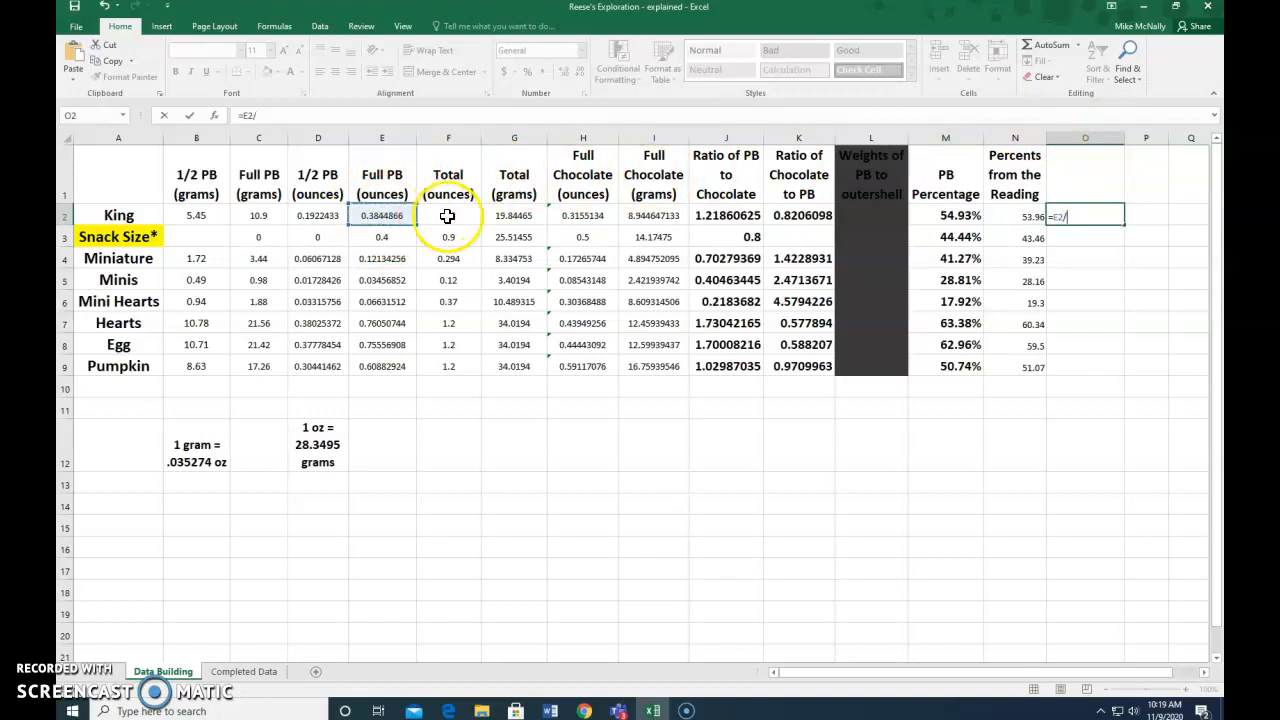
left_click(448, 215)
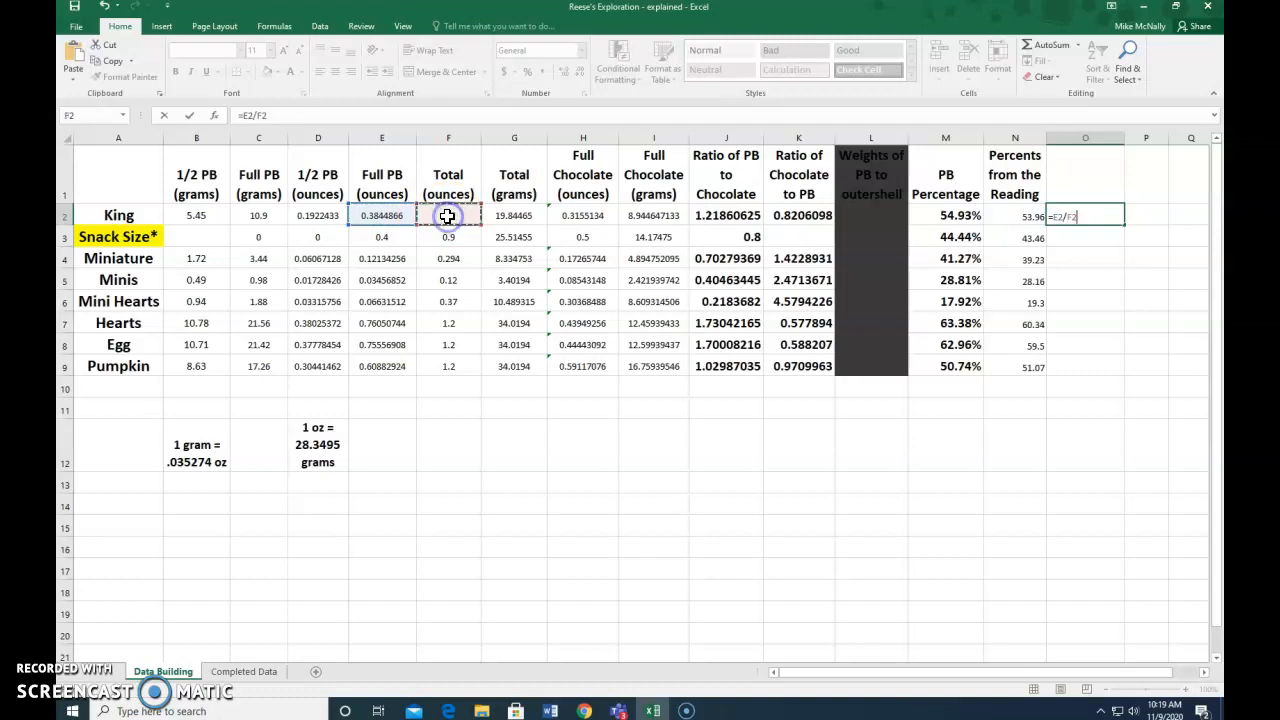
key("Return")
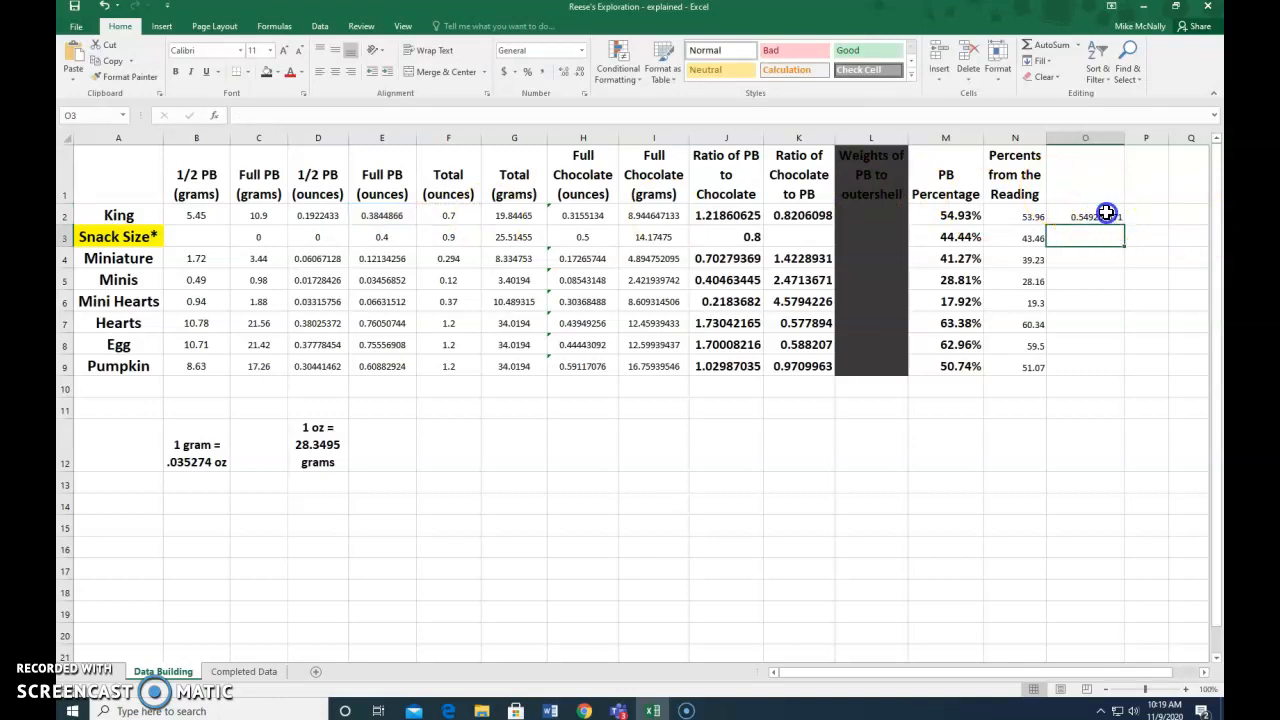
left_click(1085, 216)
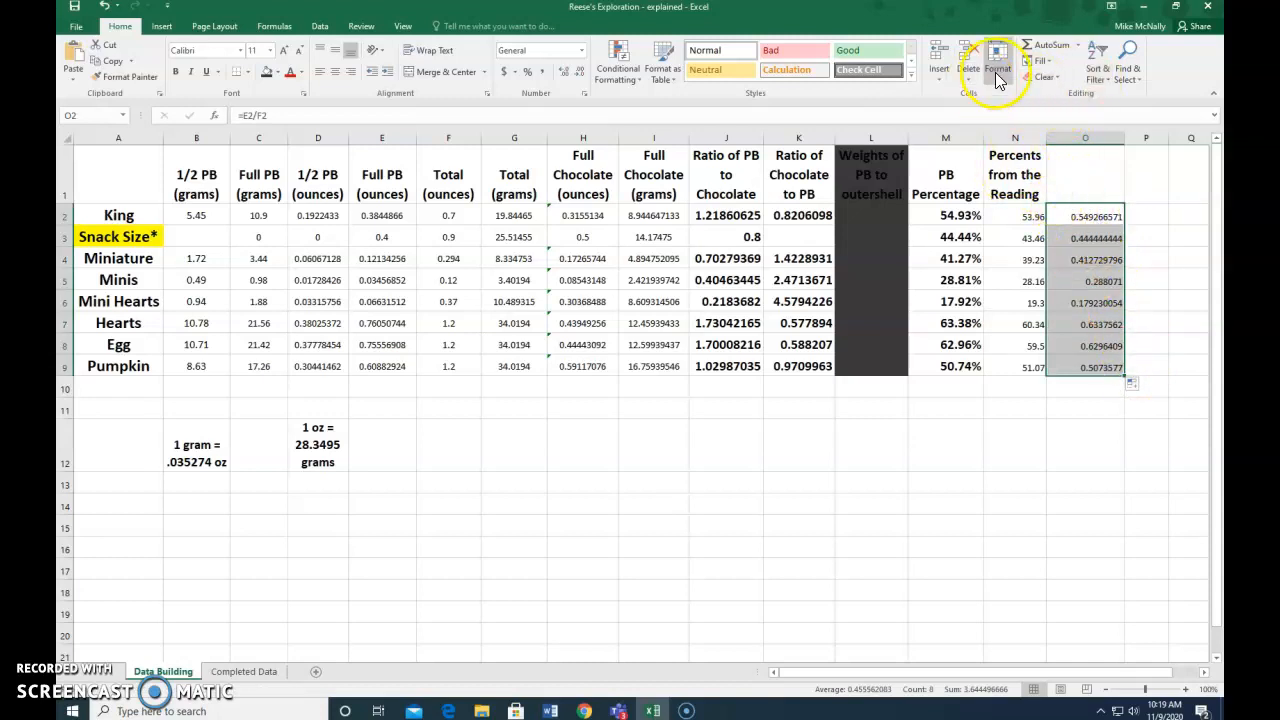
Format O2:O9 as Percentage with 2 decimals, matching the PB Percentage column
left_click(997, 68)
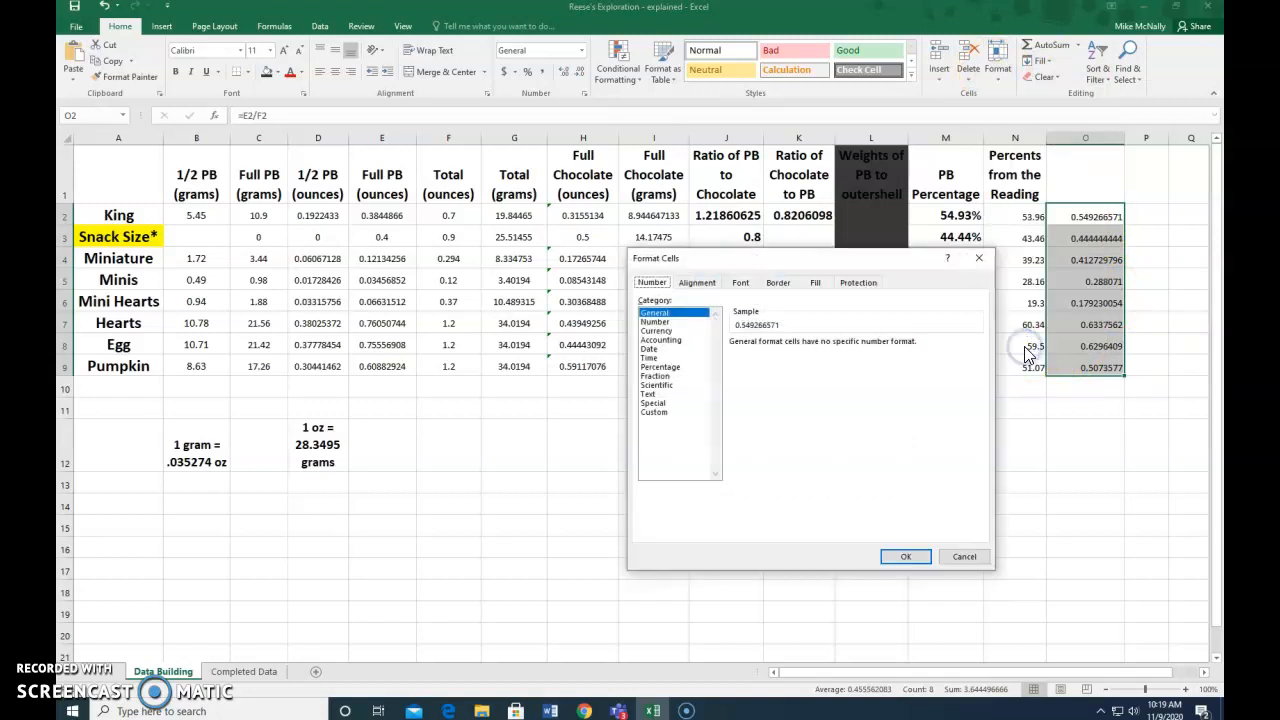
left_click(660, 366)
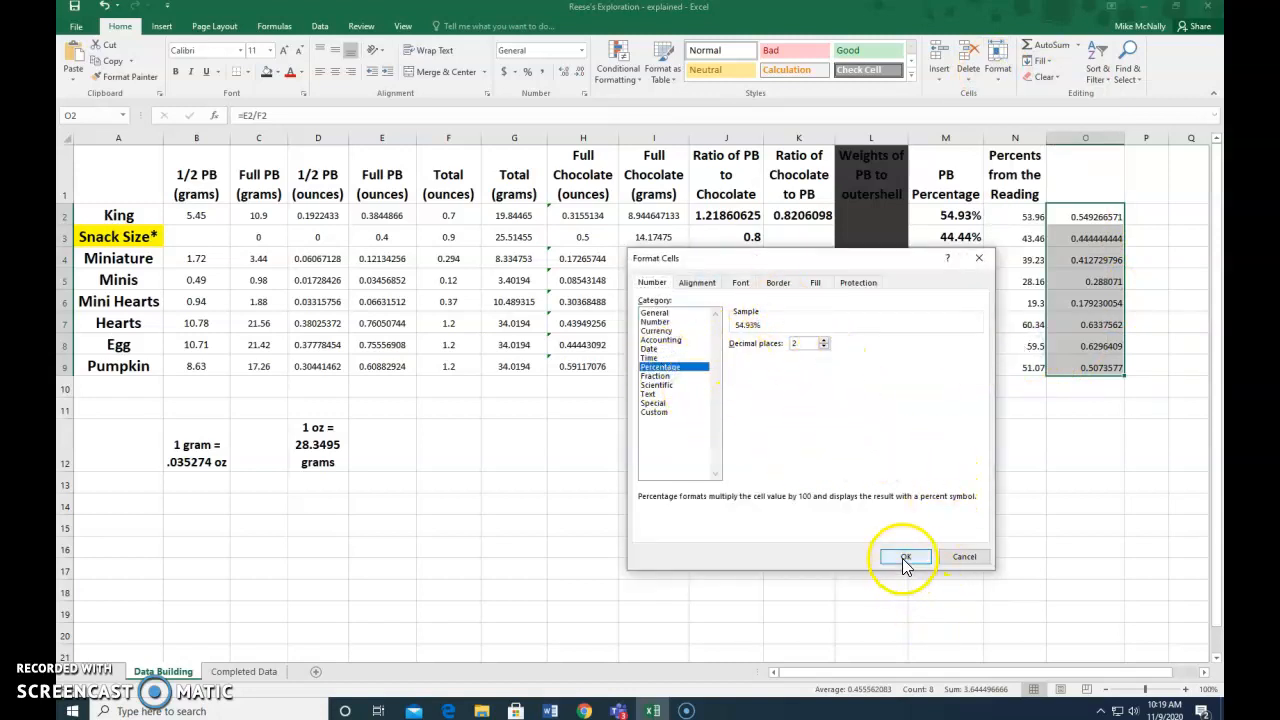
left_click(905, 556)
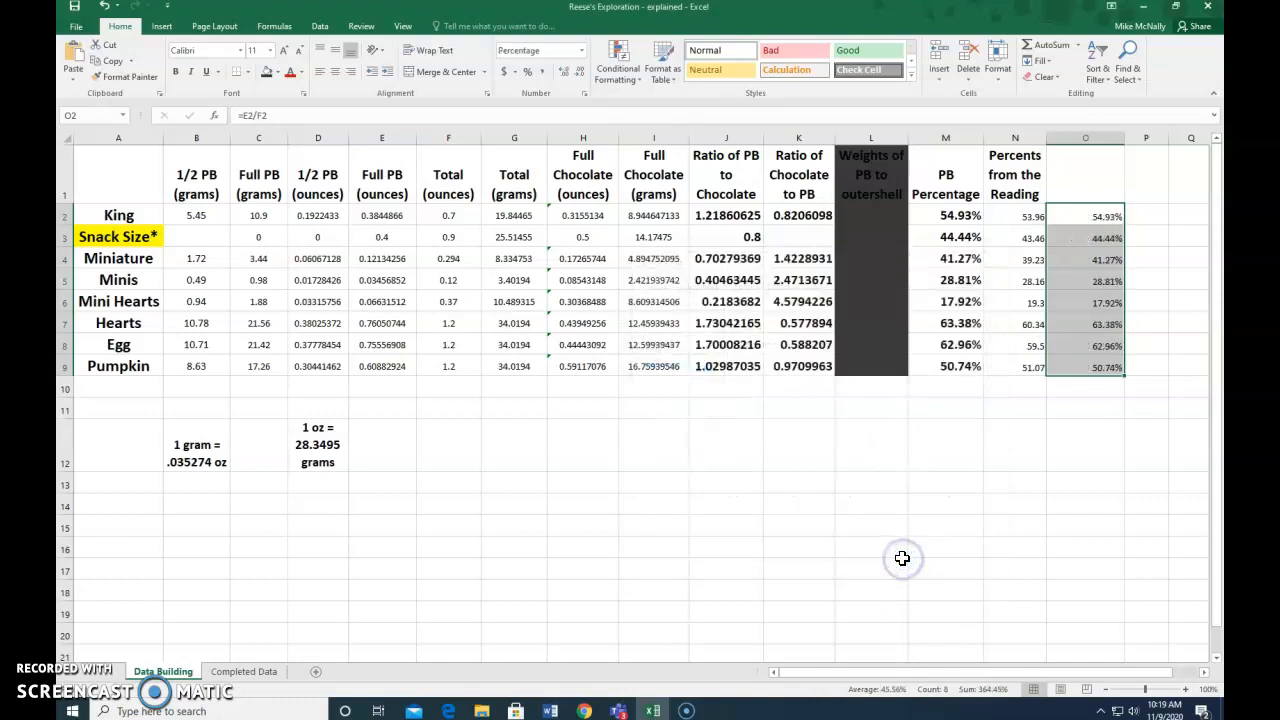
mouse_move(1139, 207)
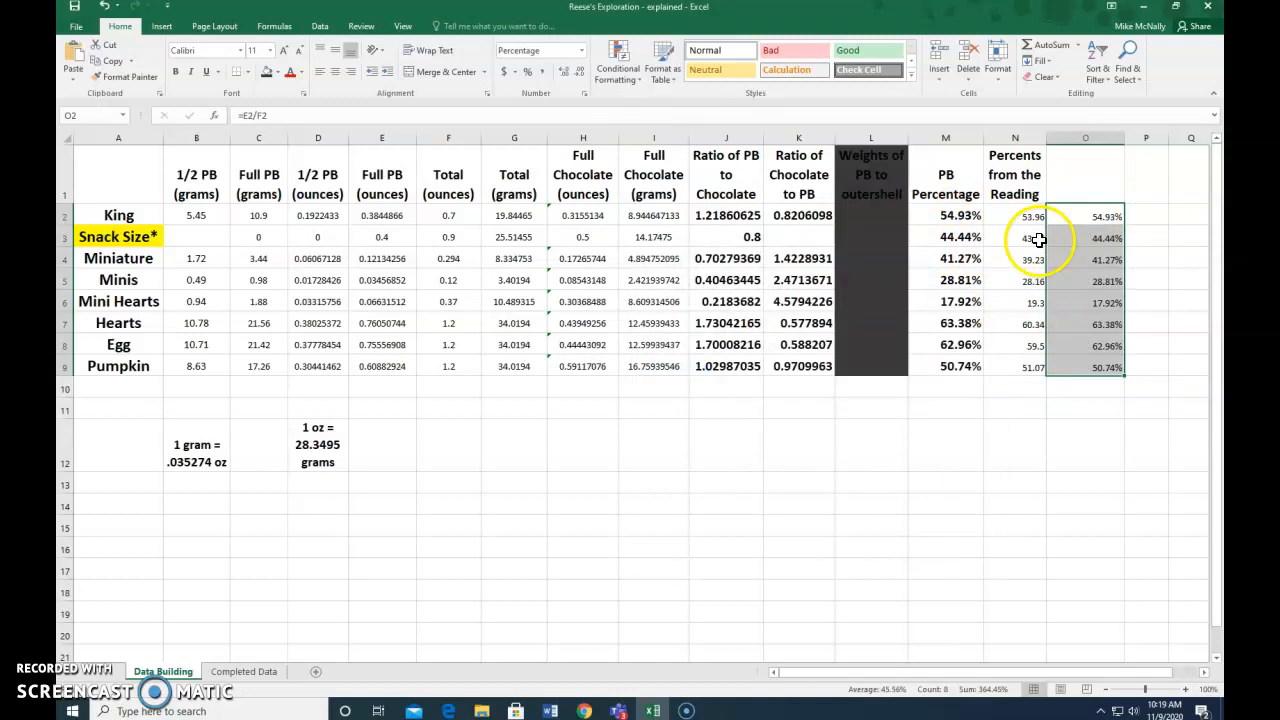
mouse_move(1132, 328)
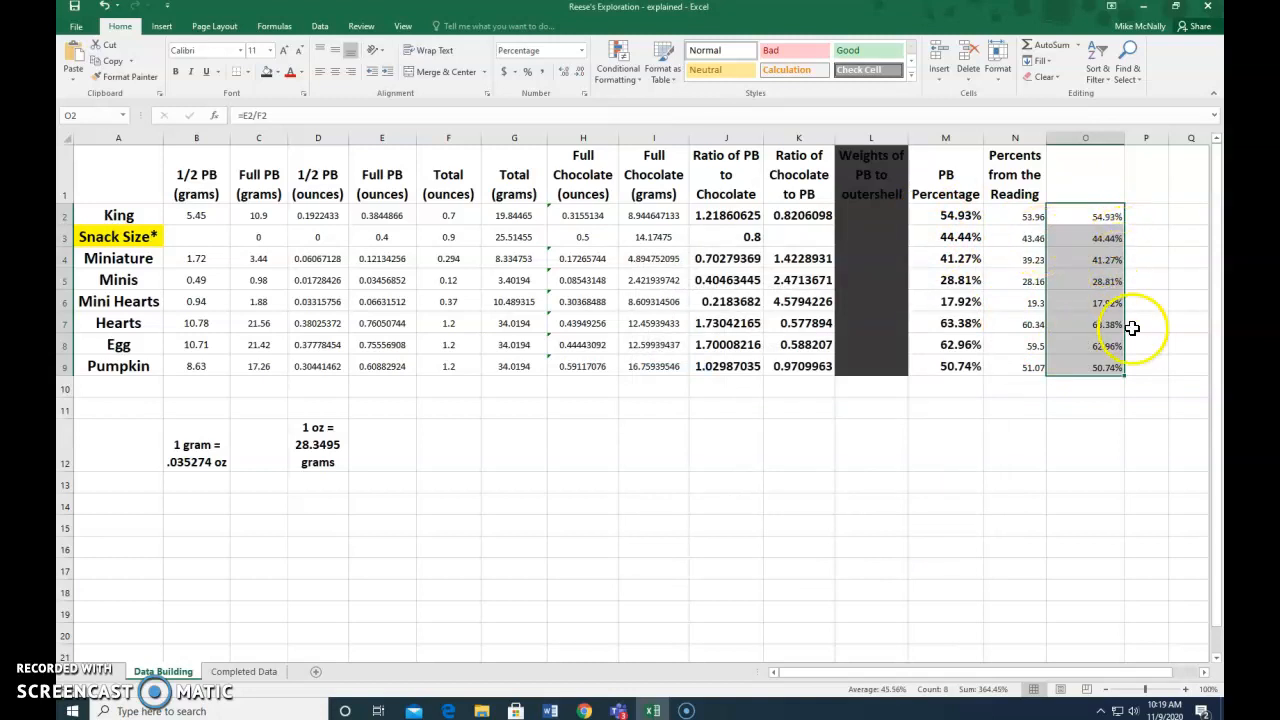